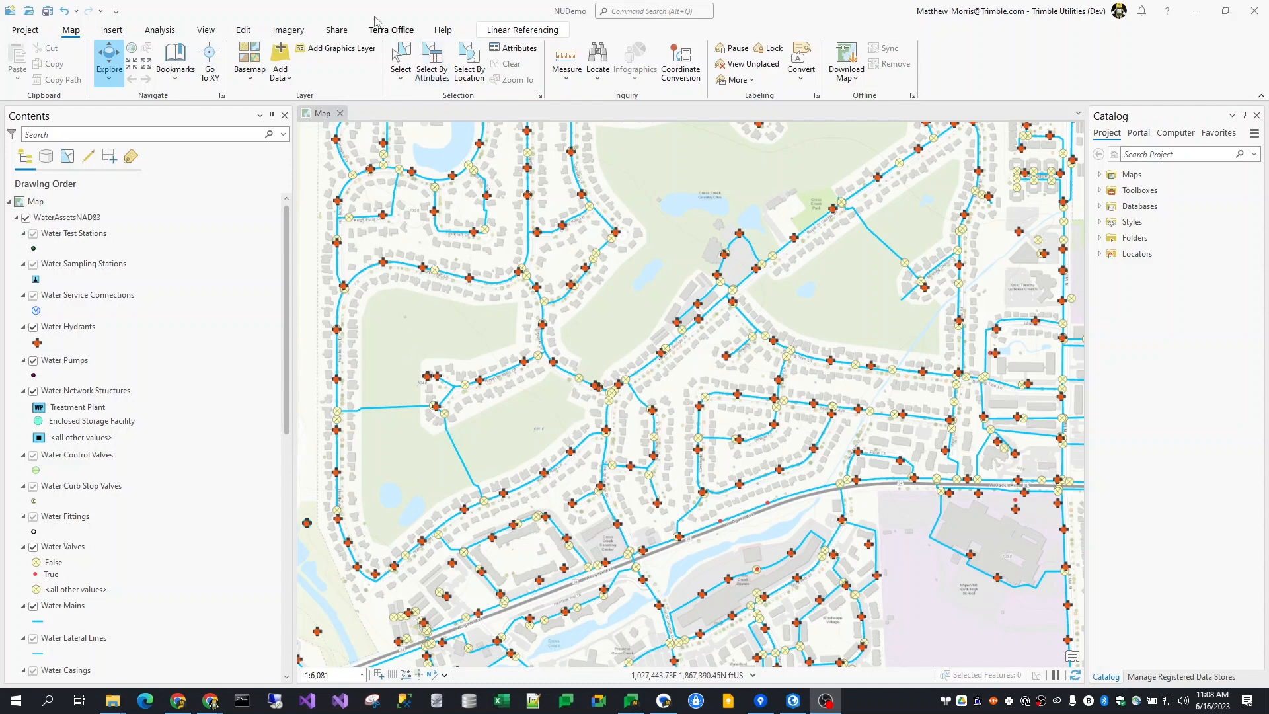
Step: Switch to the Terra Office ribbon tab to show the add-in's commands
click(391, 29)
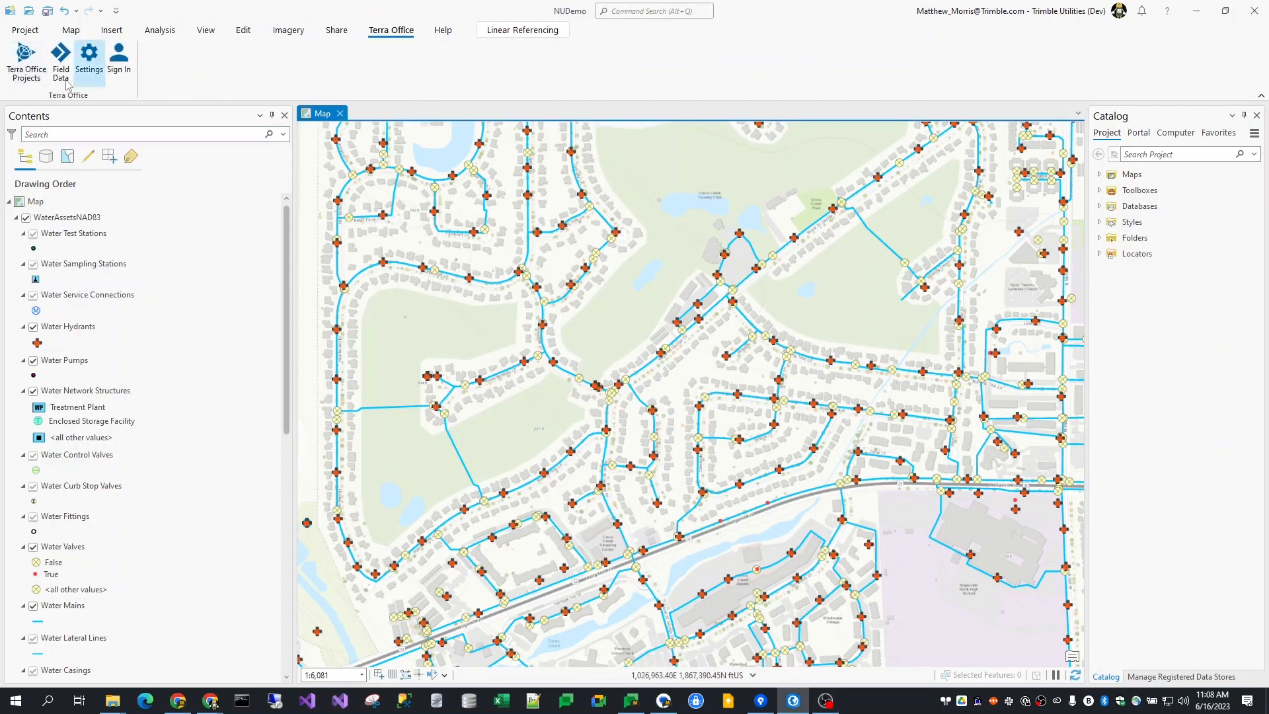
mouse_move(118, 60)
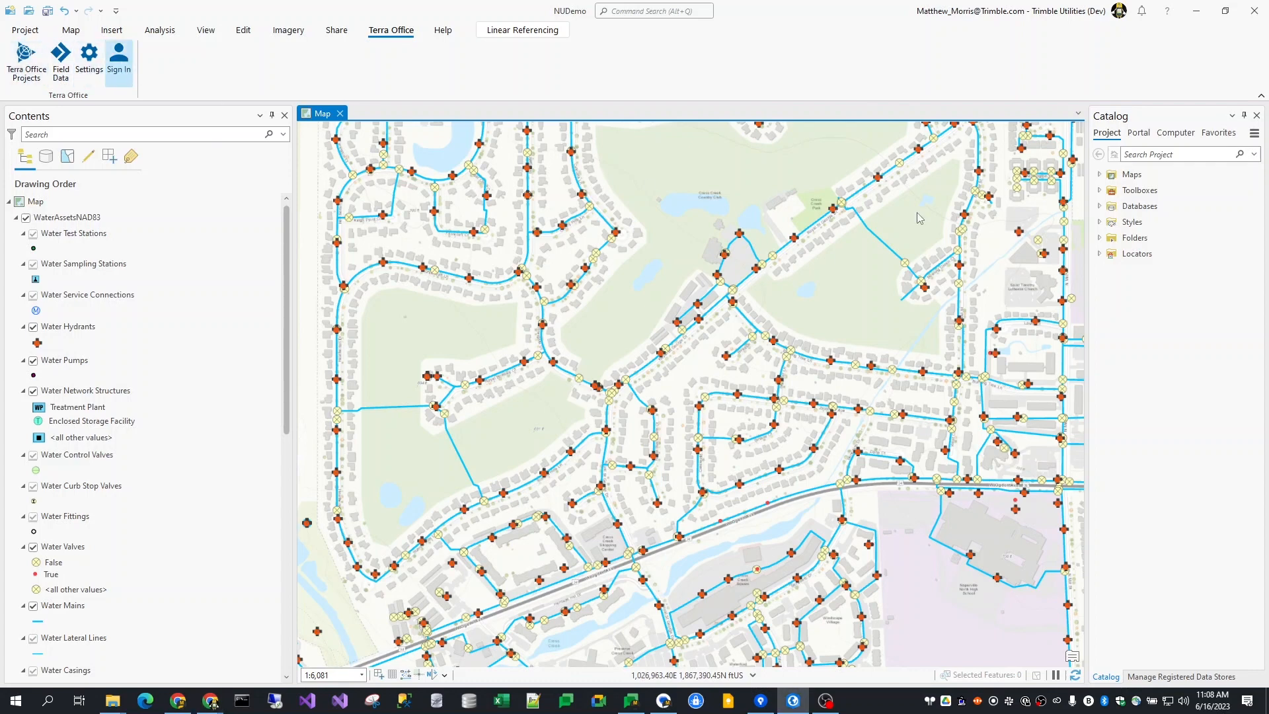
mouse_move(912, 373)
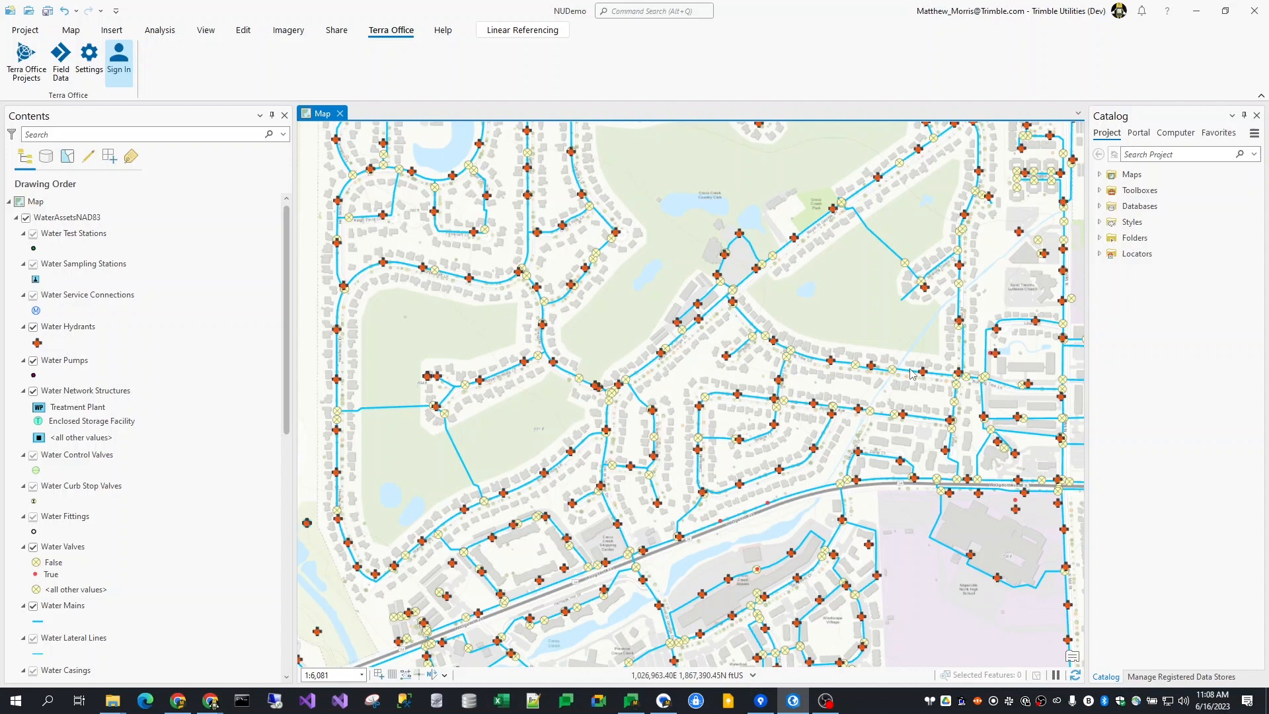
mouse_move(270, 140)
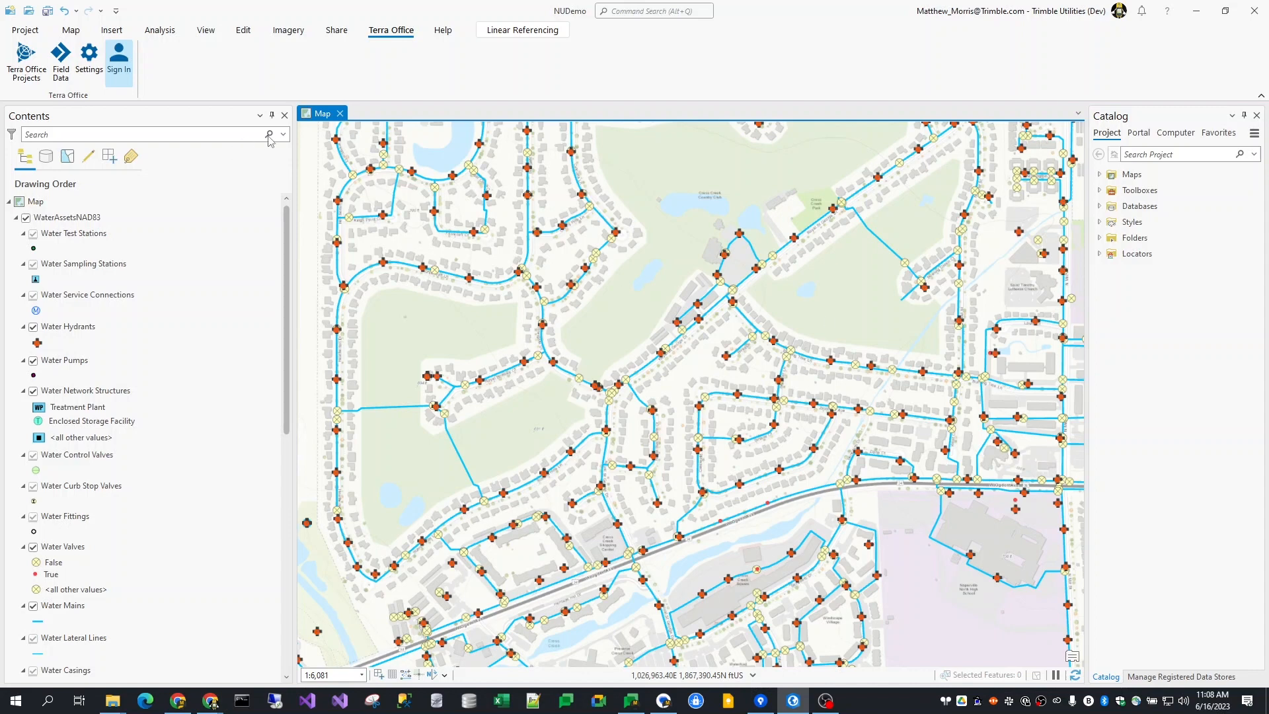
mouse_move(26, 61)
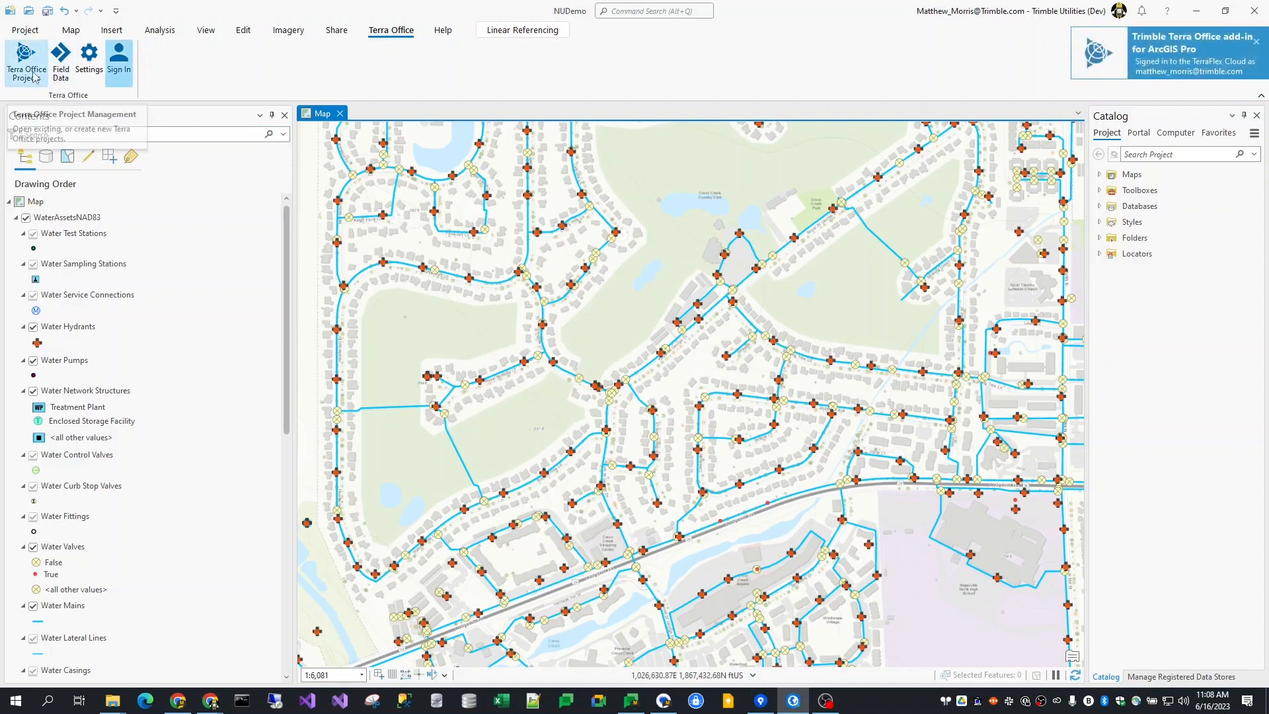
mouse_move(25, 62)
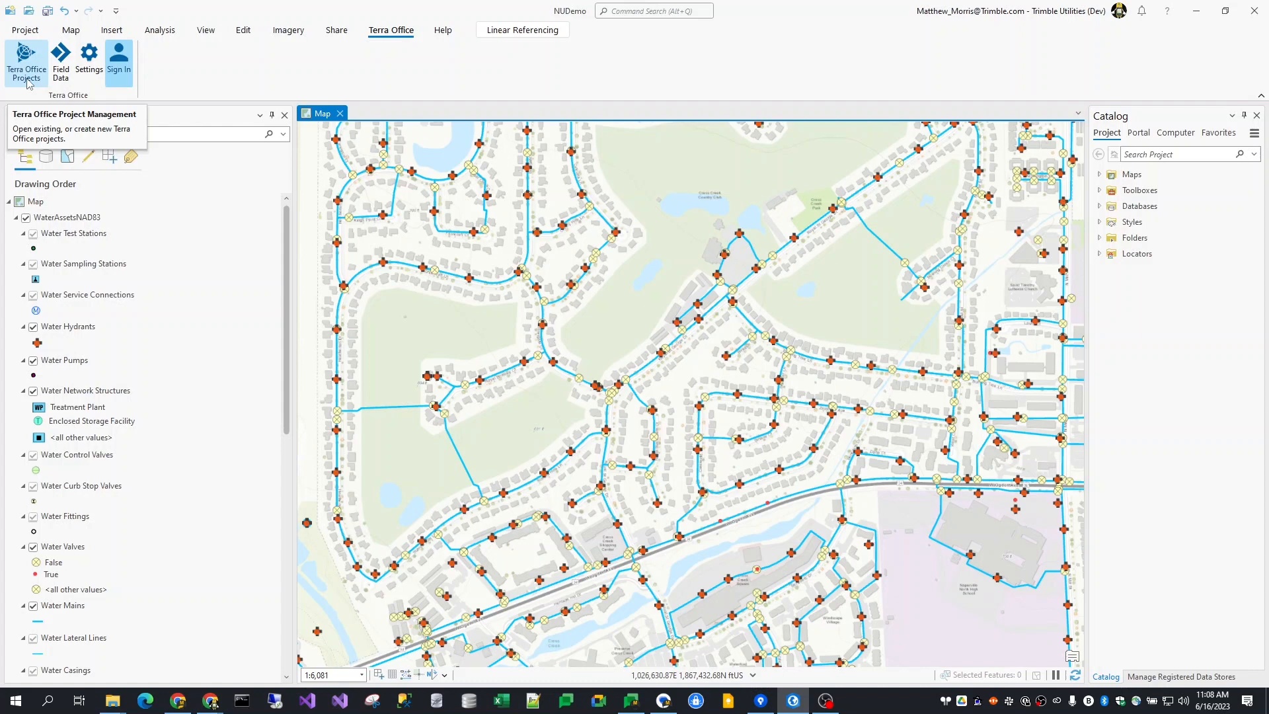
Step: Open the Manage Terra Office Projects window, currently empty
click(26, 62)
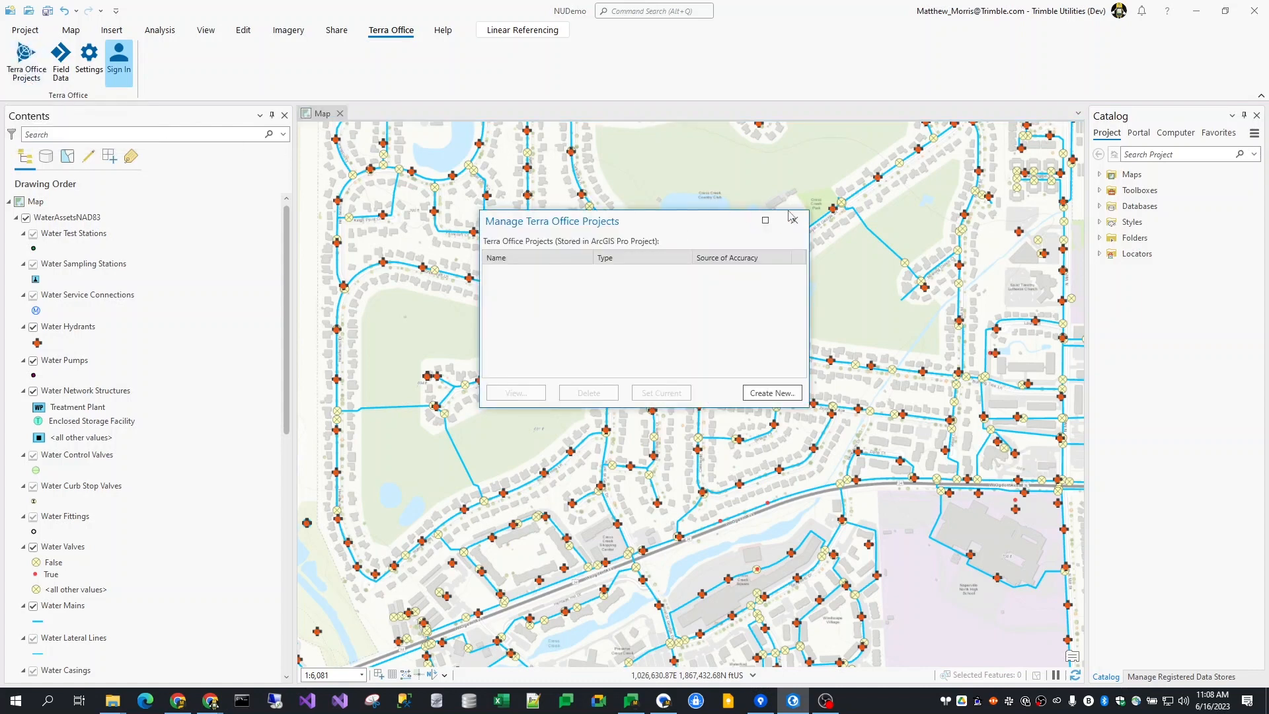
mouse_move(677, 316)
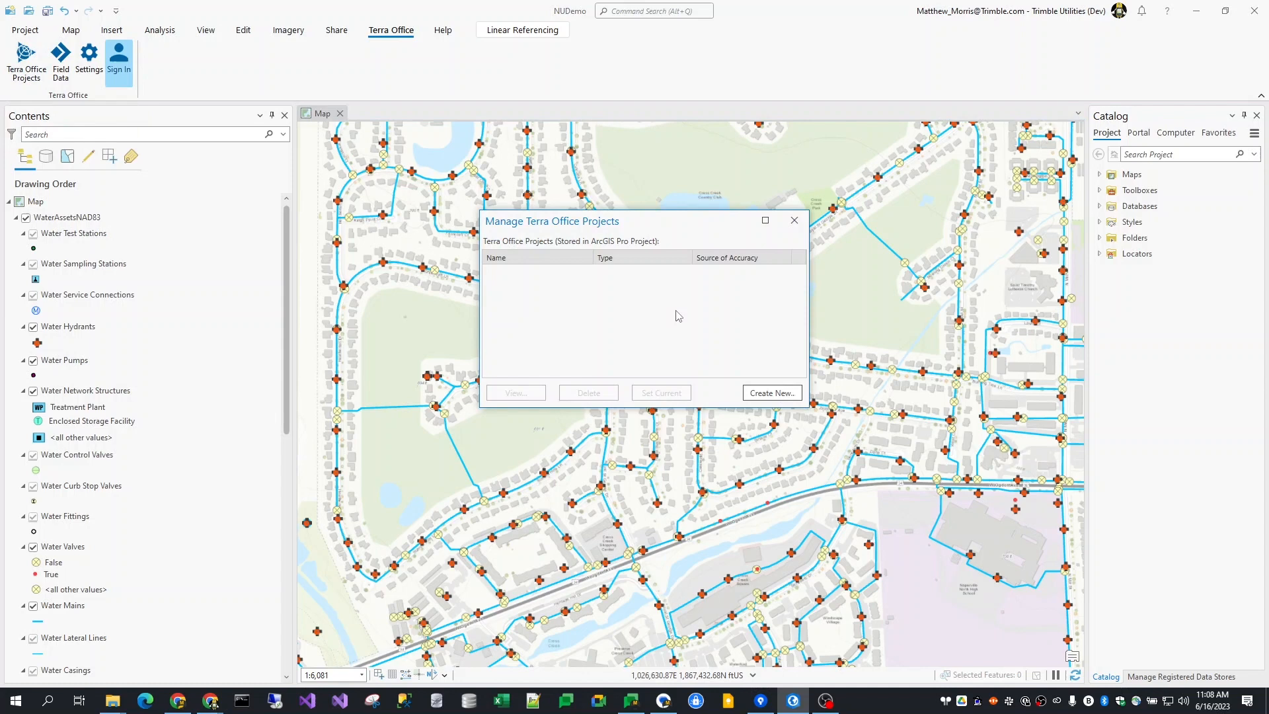
mouse_move(855, 354)
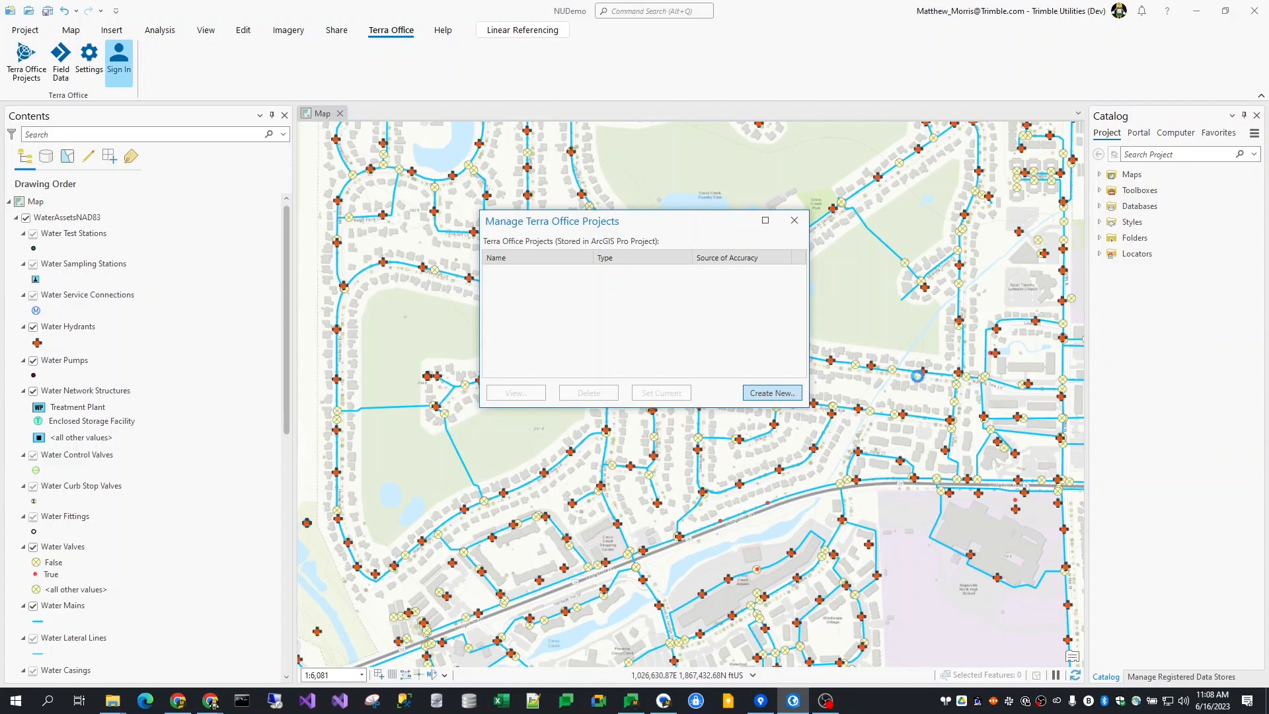
mouse_move(876, 372)
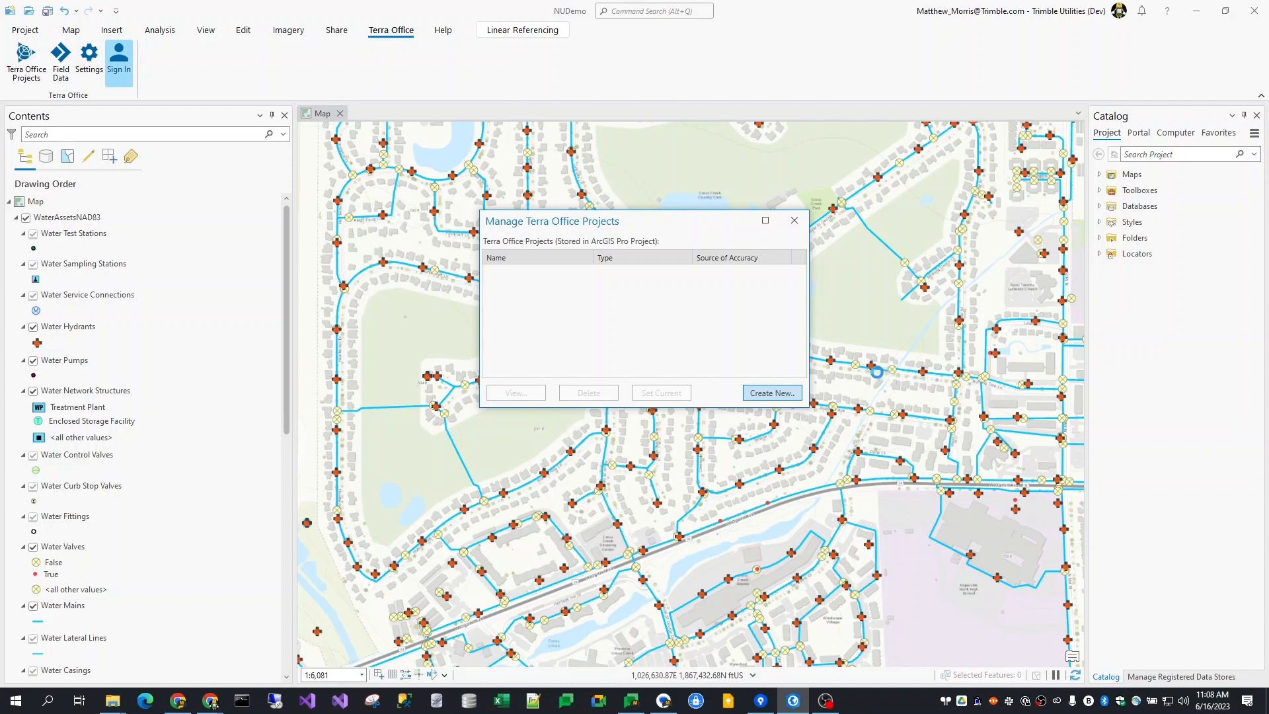
Step: Start project 'NUDemo5' connected to the jmmNorthAmerica [North America] cloud project
click(769, 392)
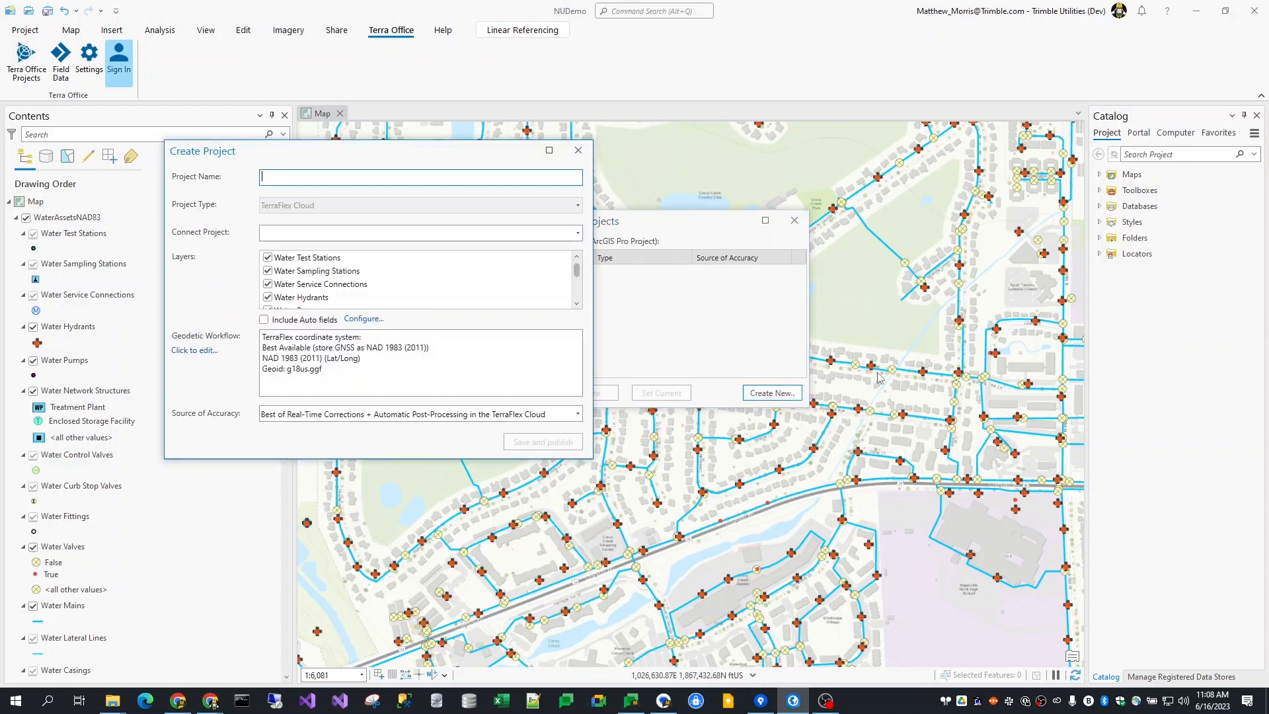
text(N)
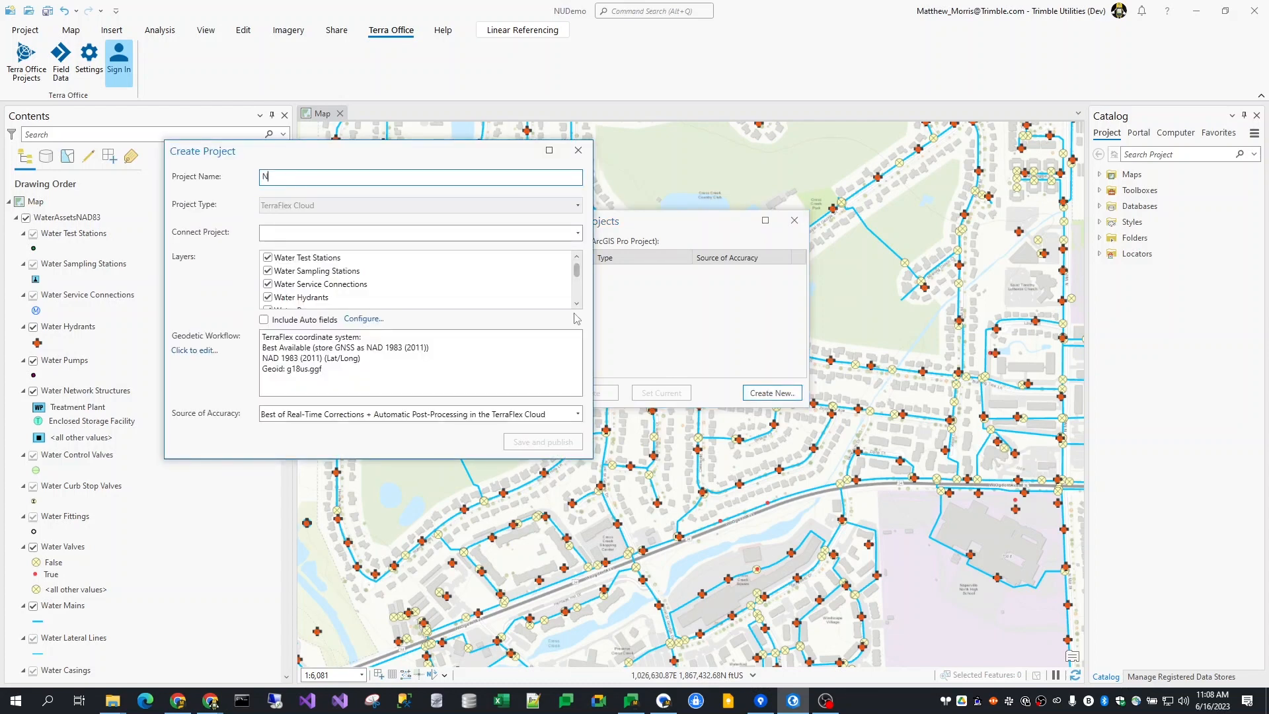
text(UDemo)
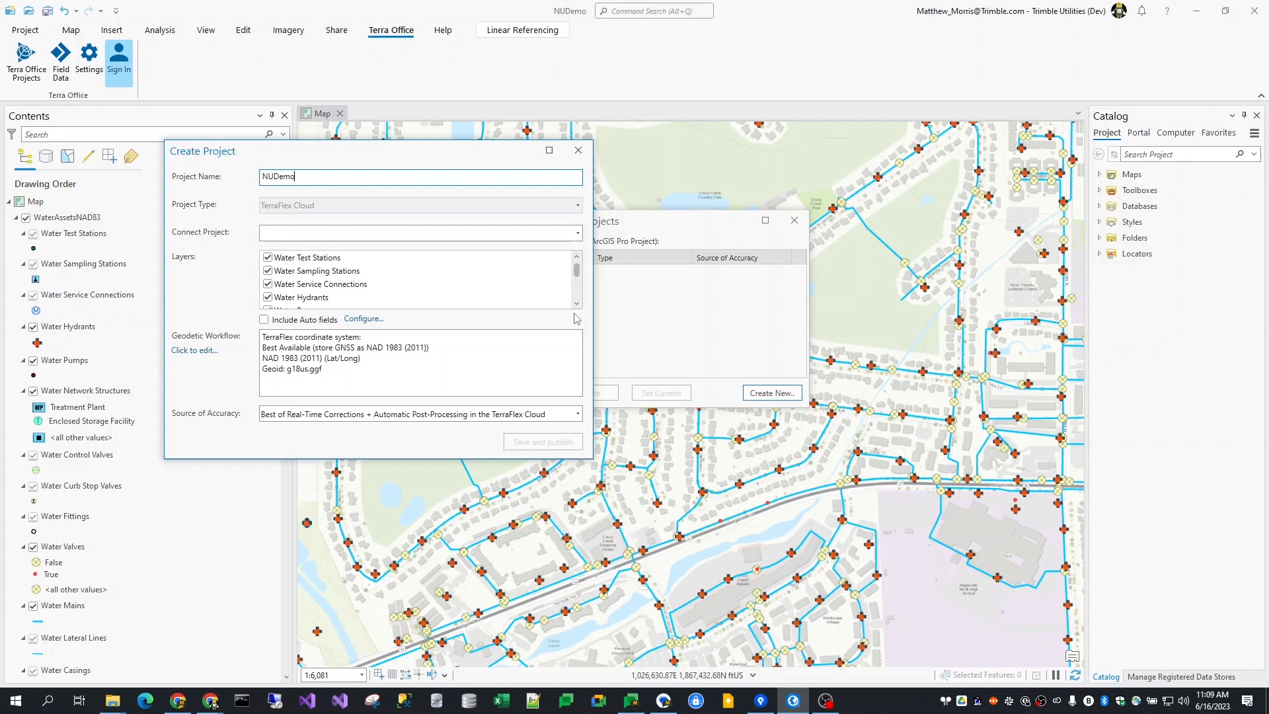
text(5)
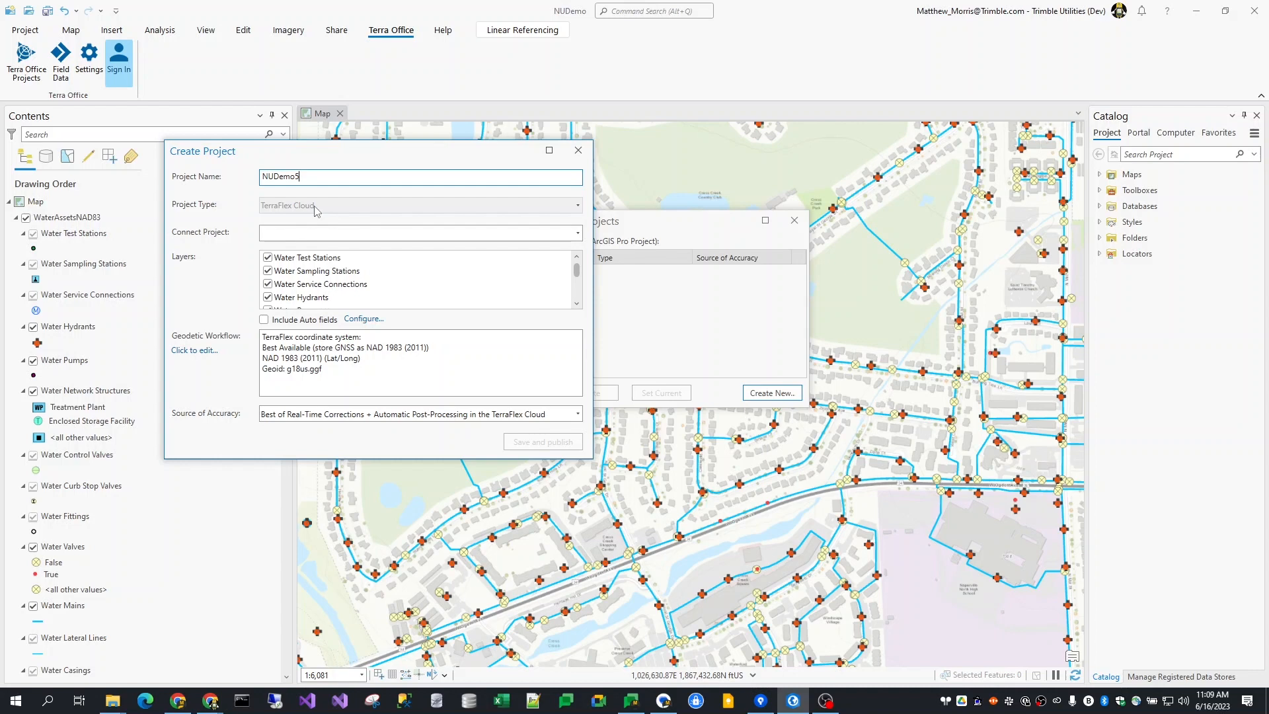
click(577, 232)
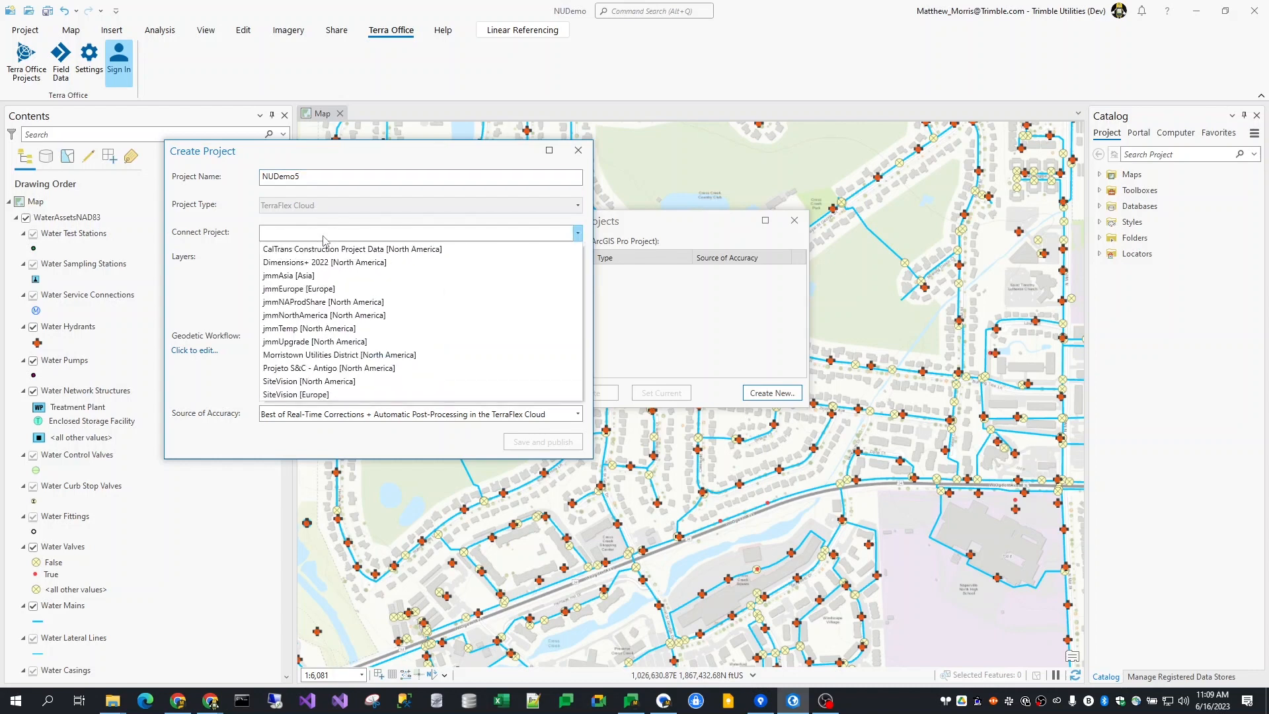
mouse_move(340, 315)
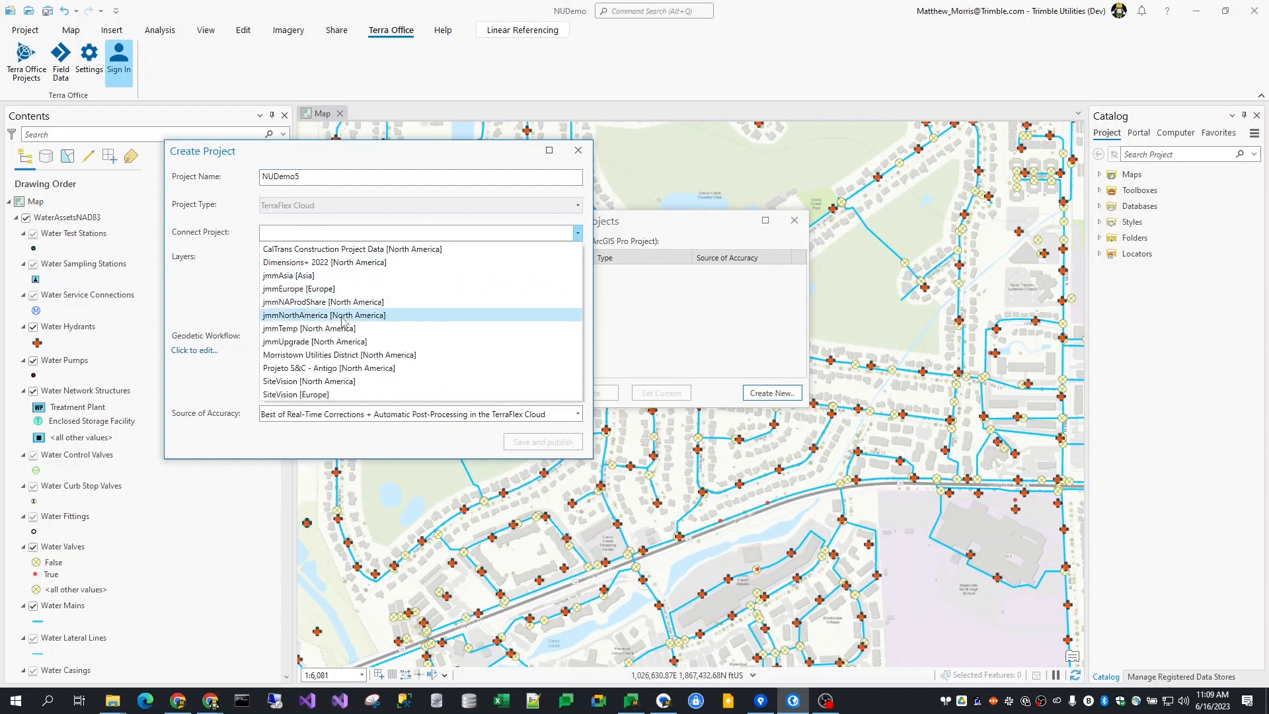
click(324, 315)
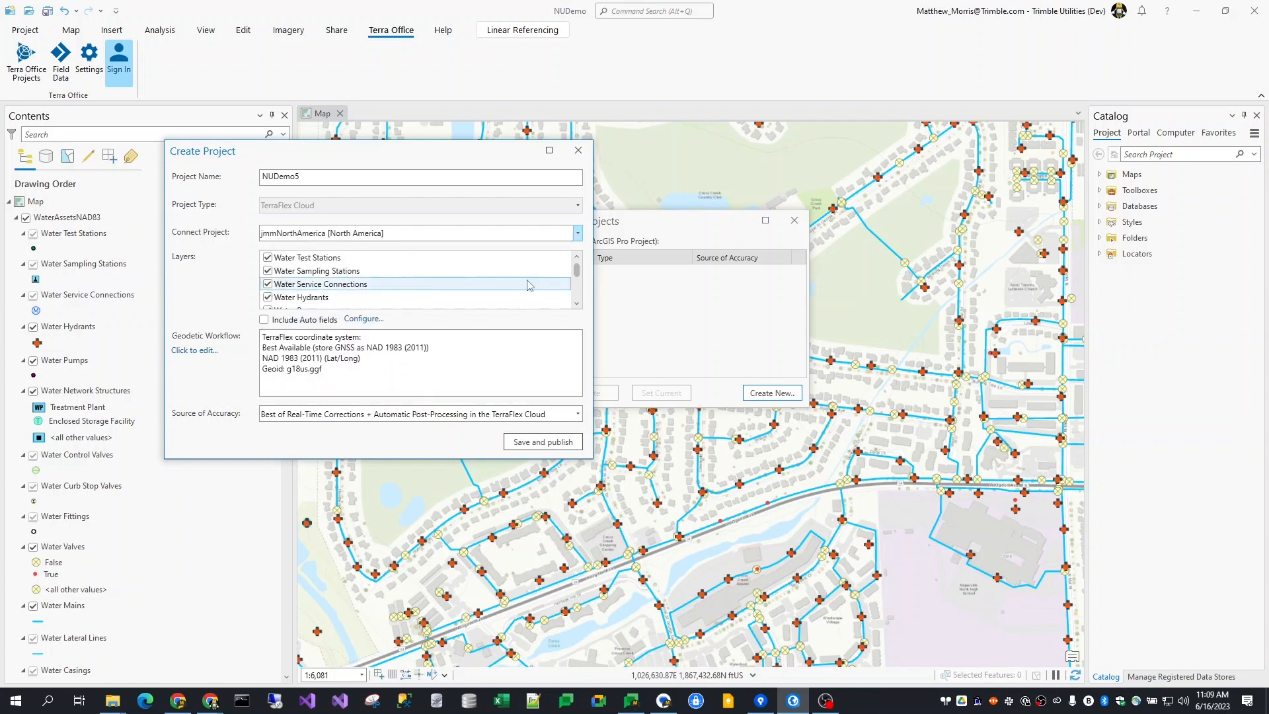
mouse_move(229, 278)
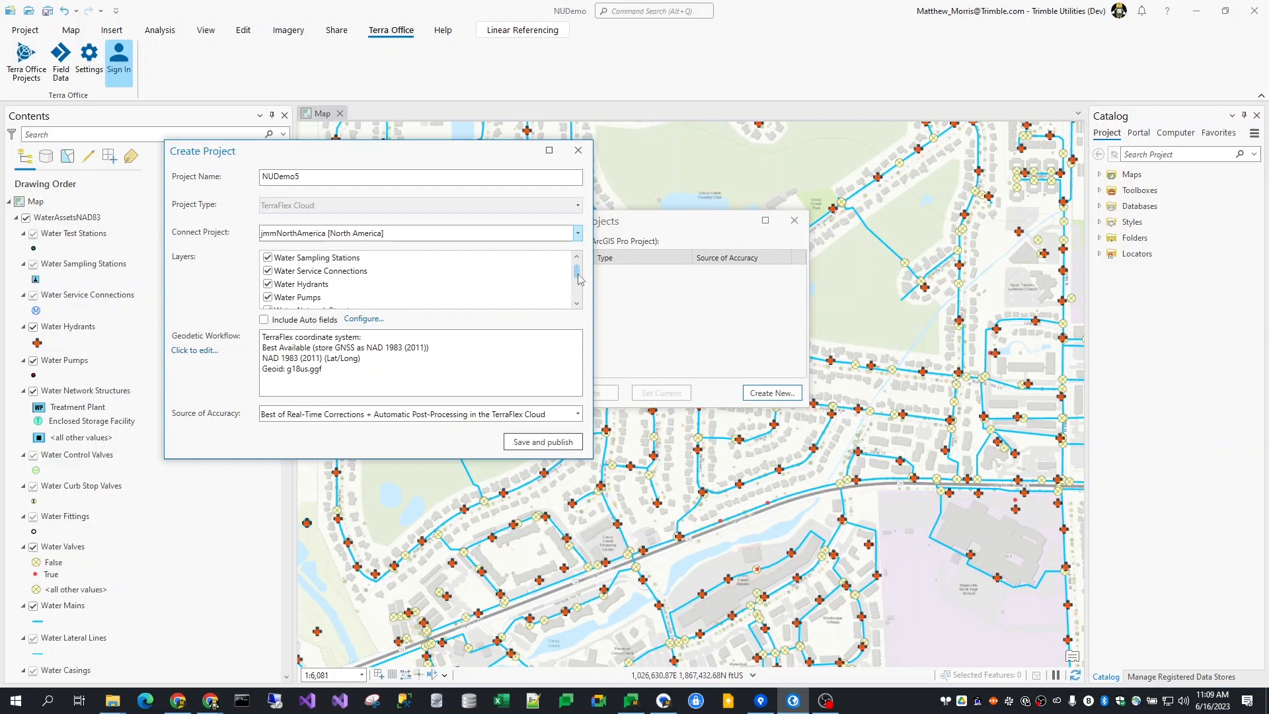
Step: Exclude Water Curb Stop Valves, Water Control Valves and Water Pumps from the project's layers
scroll(down, 3)
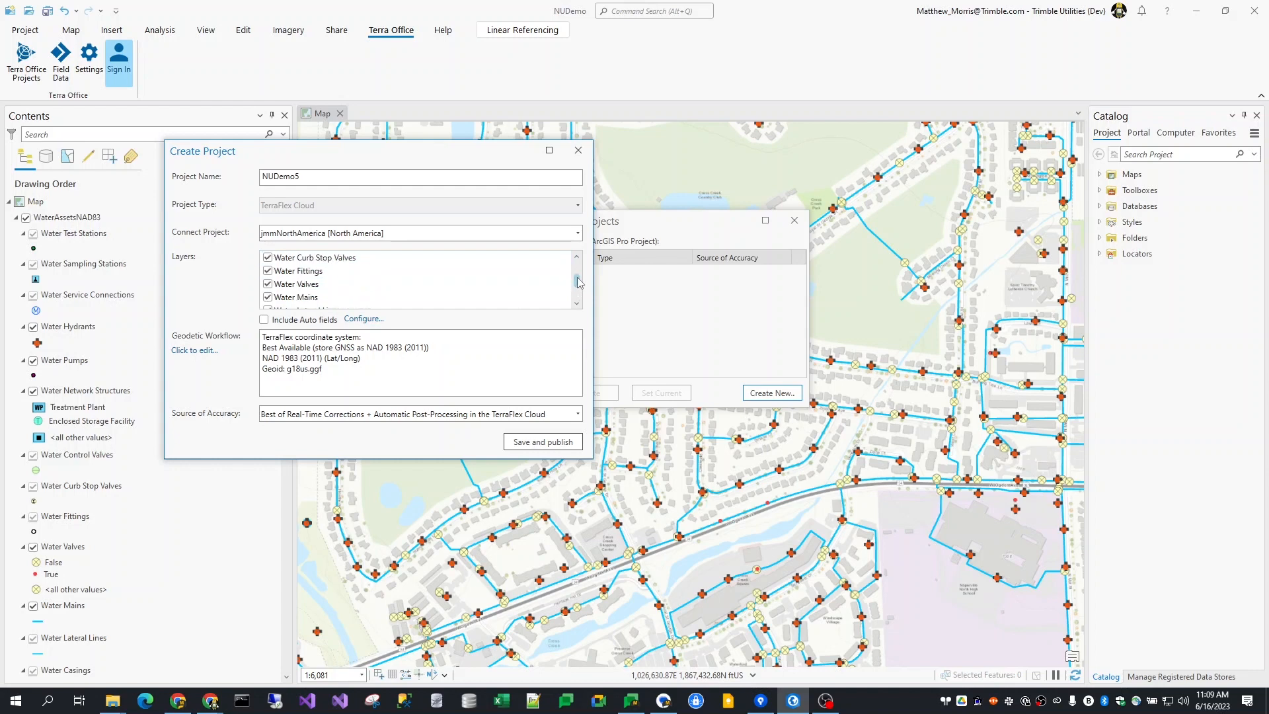
scroll(down, 3)
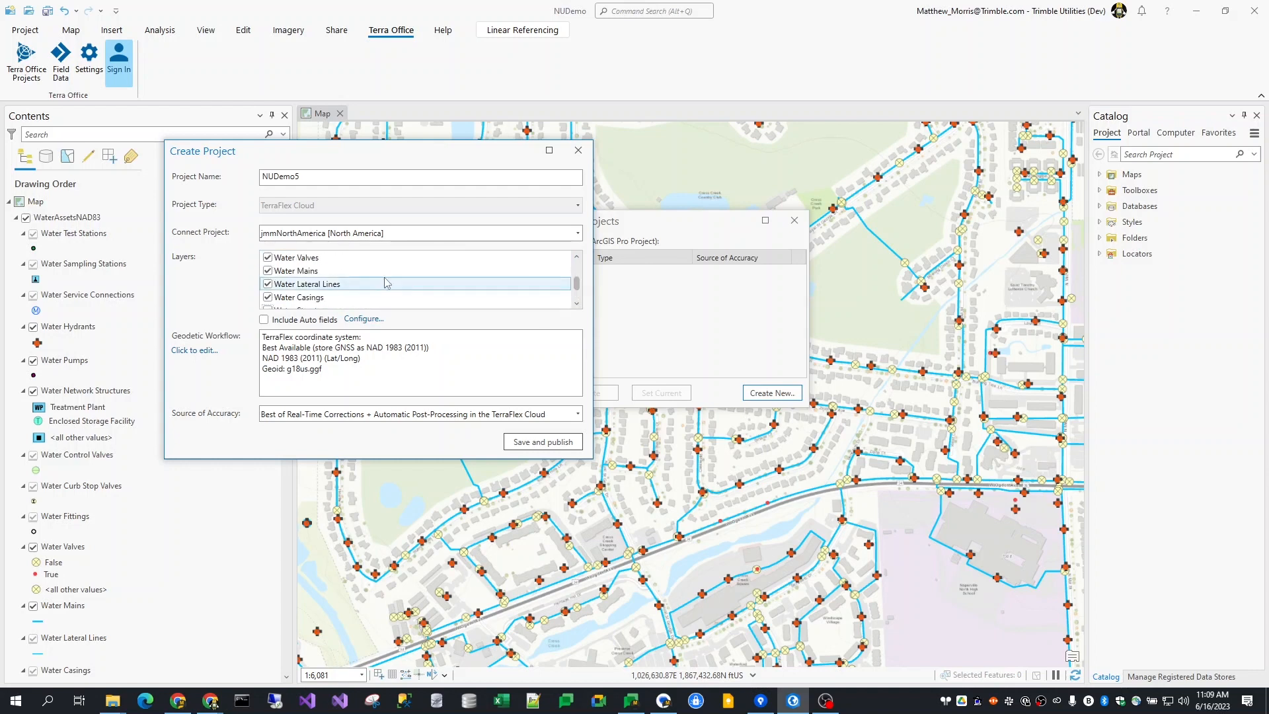
click(267, 283)
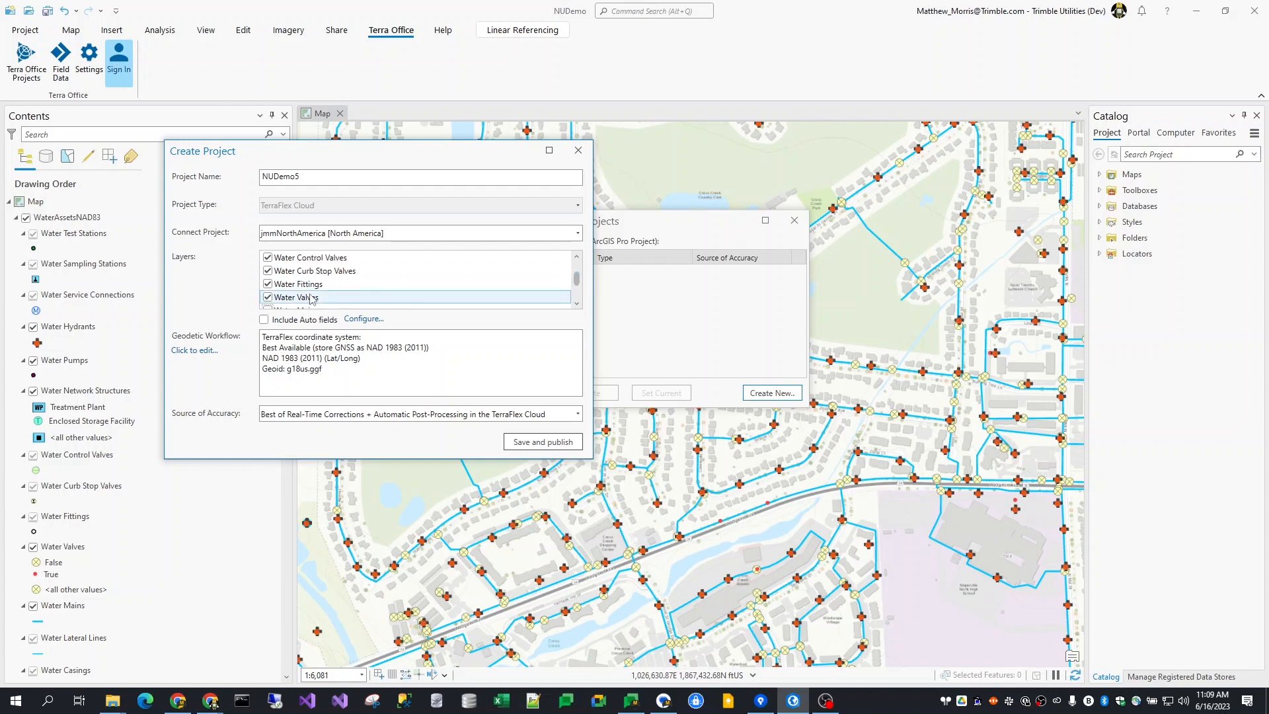
click(267, 270)
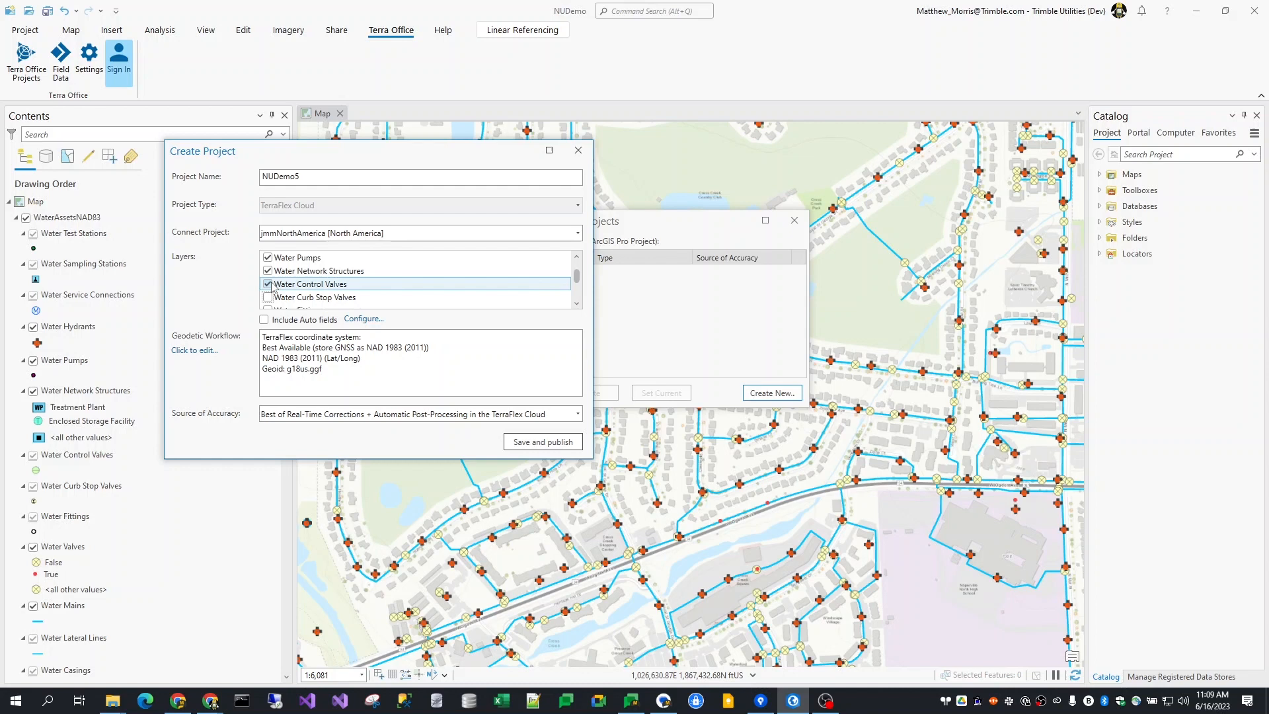
click(267, 283)
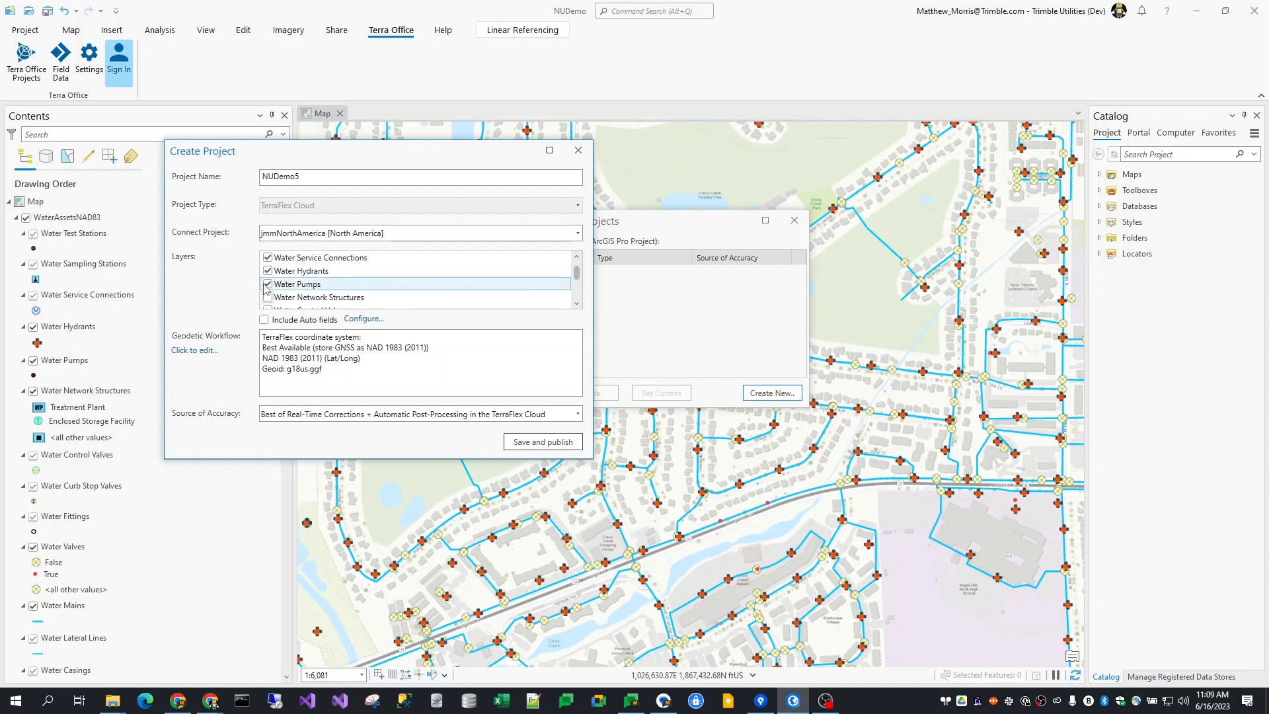
click(267, 284)
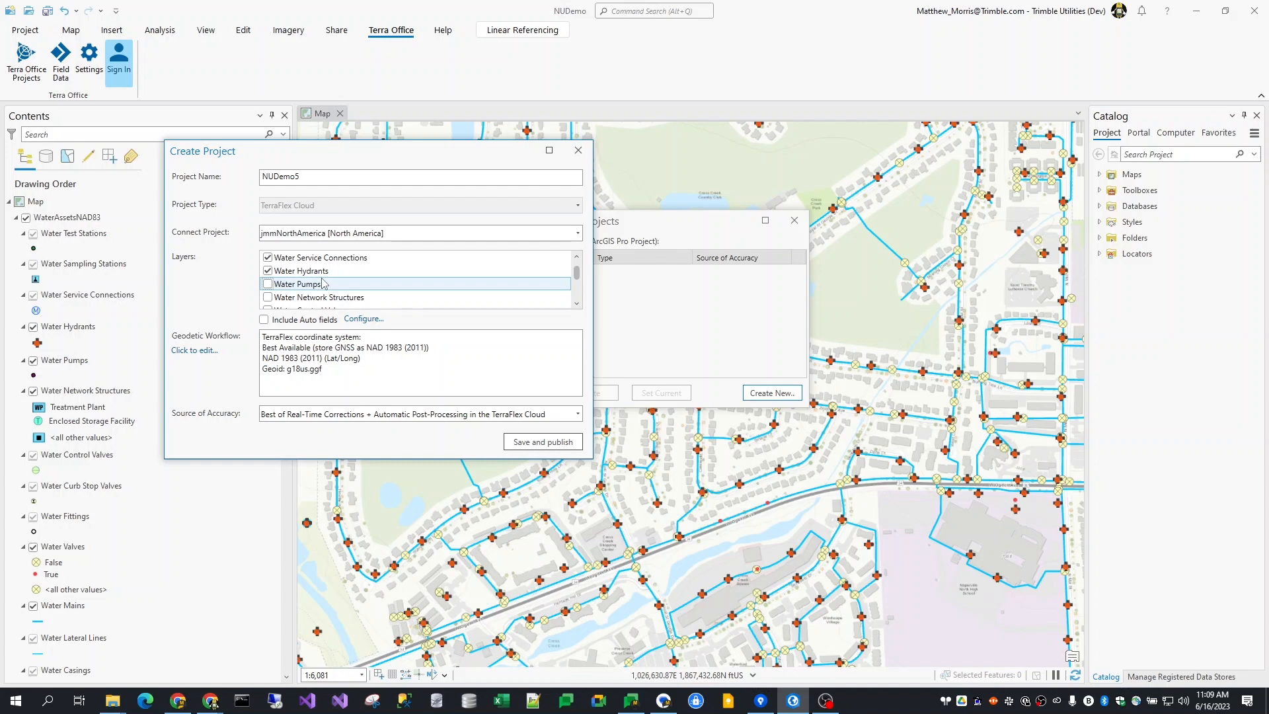
click(299, 270)
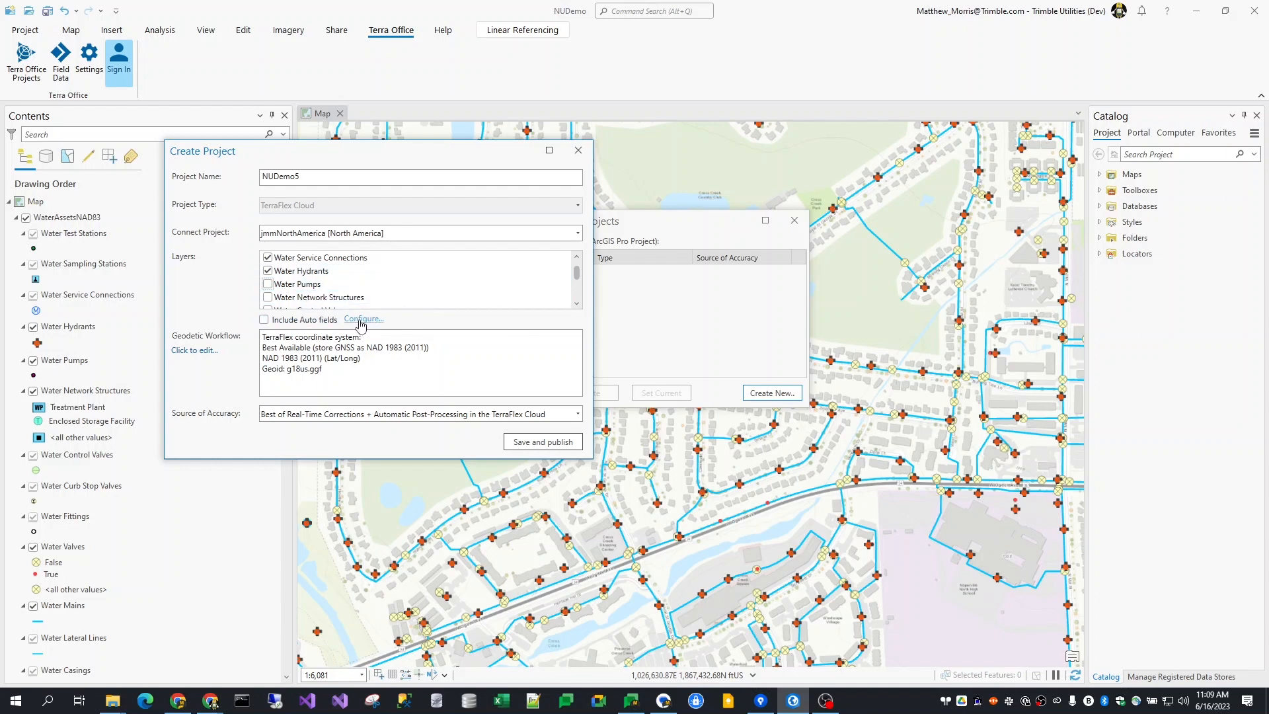
Step: Add Correction status, Correction source and device time auto fields, toggling the alphanumeric unique ID
click(363, 319)
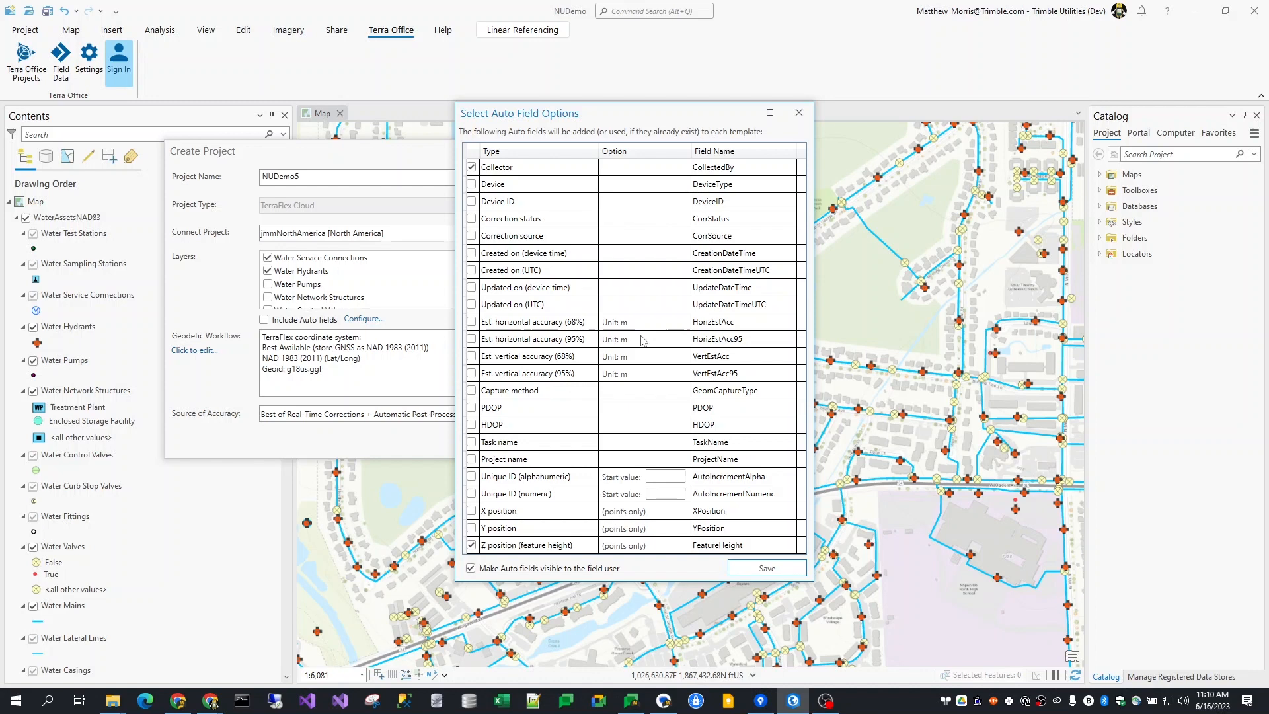
mouse_move(598, 254)
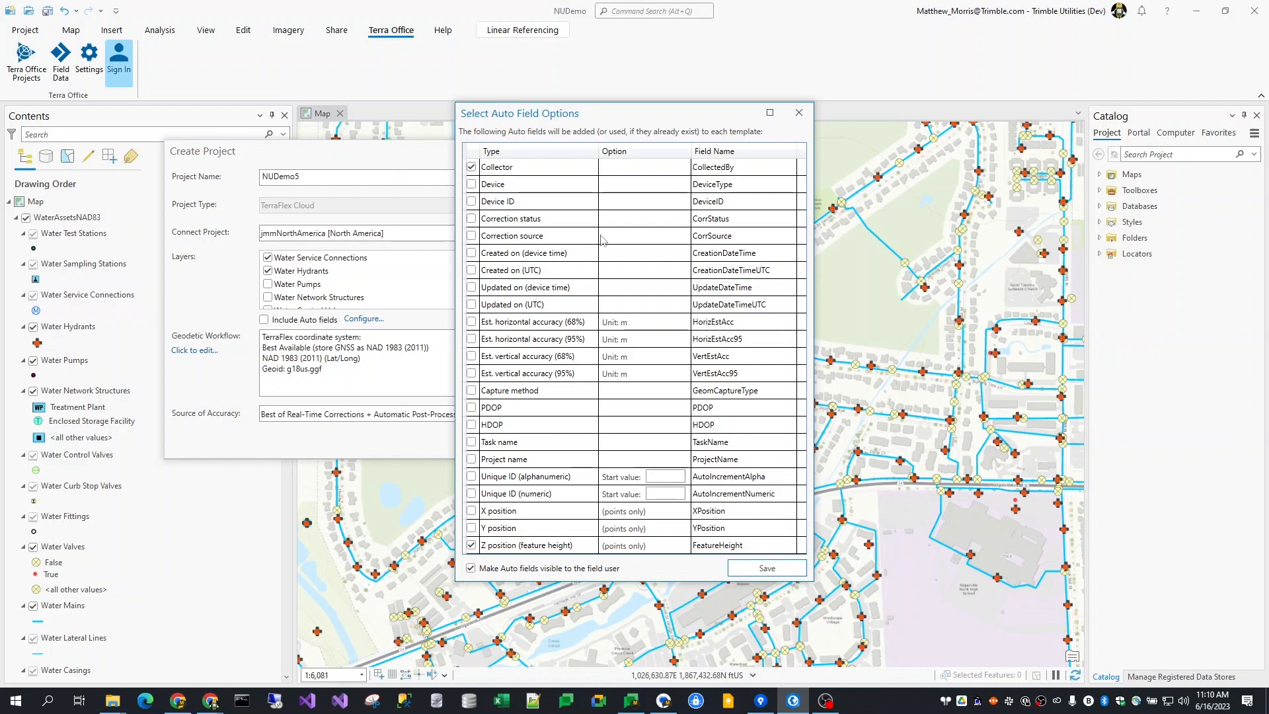
click(471, 217)
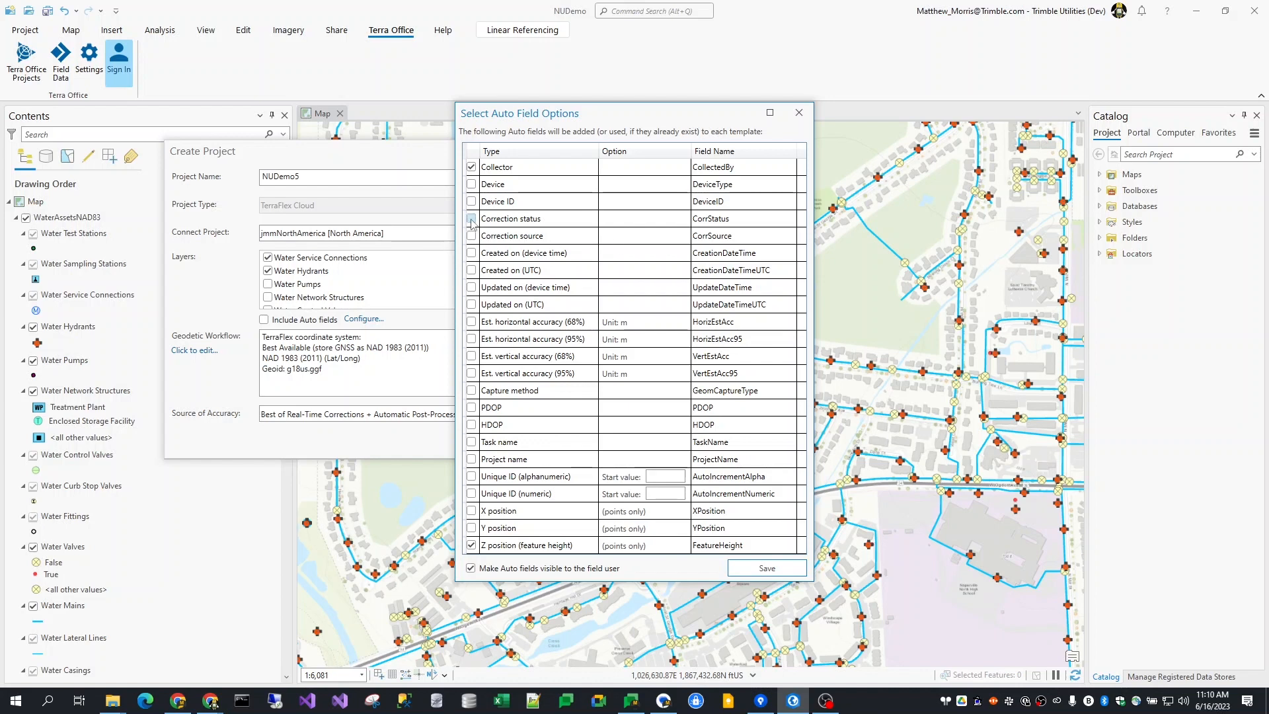
click(471, 219)
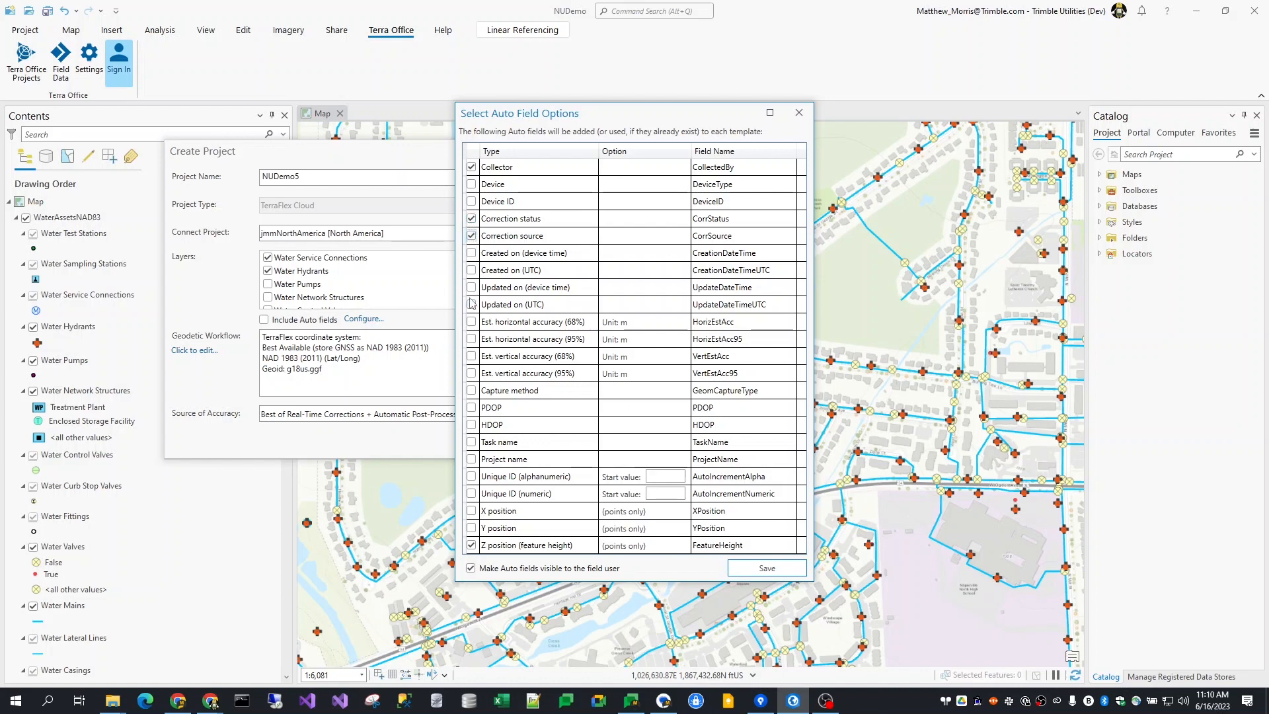
click(471, 287)
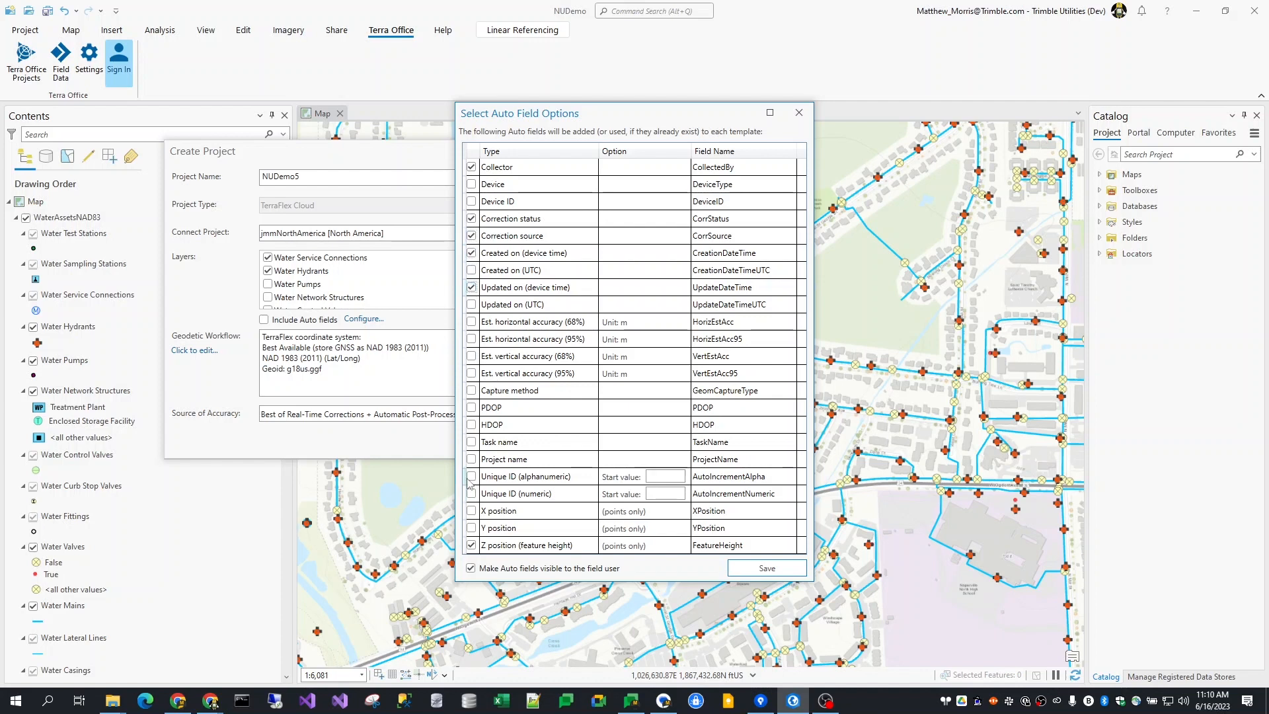
click(765, 567)
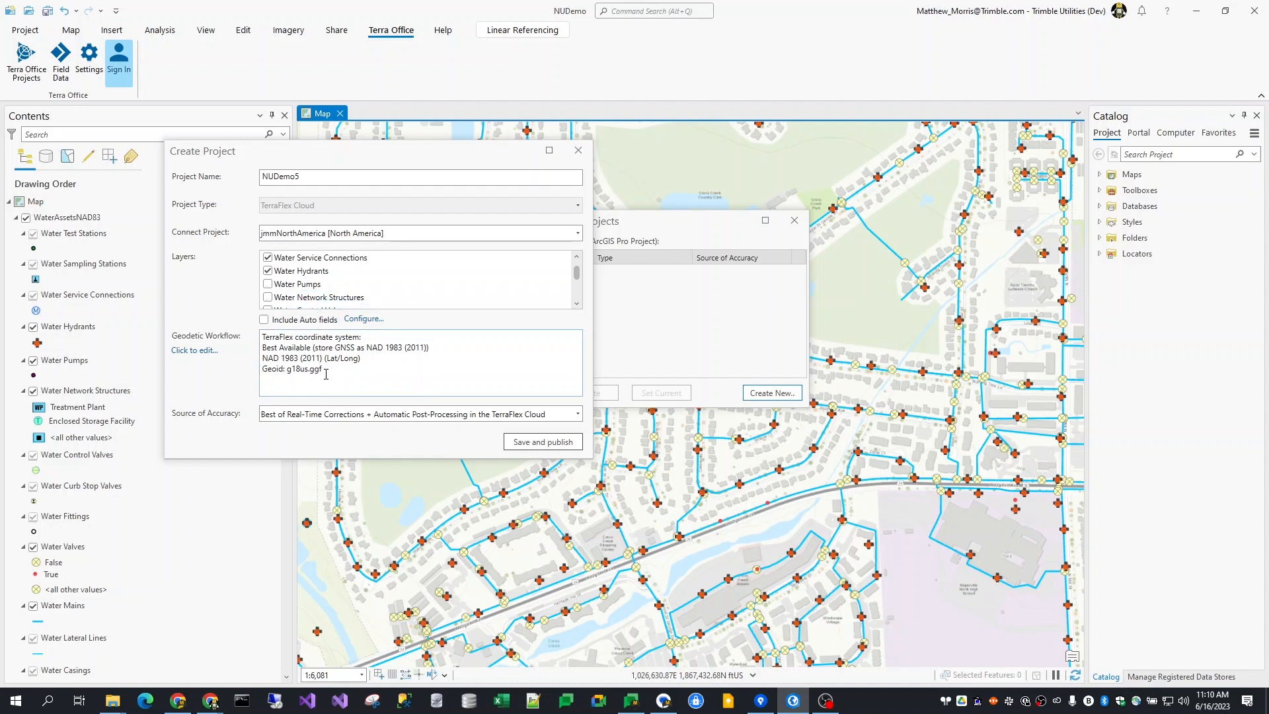
mouse_move(193, 350)
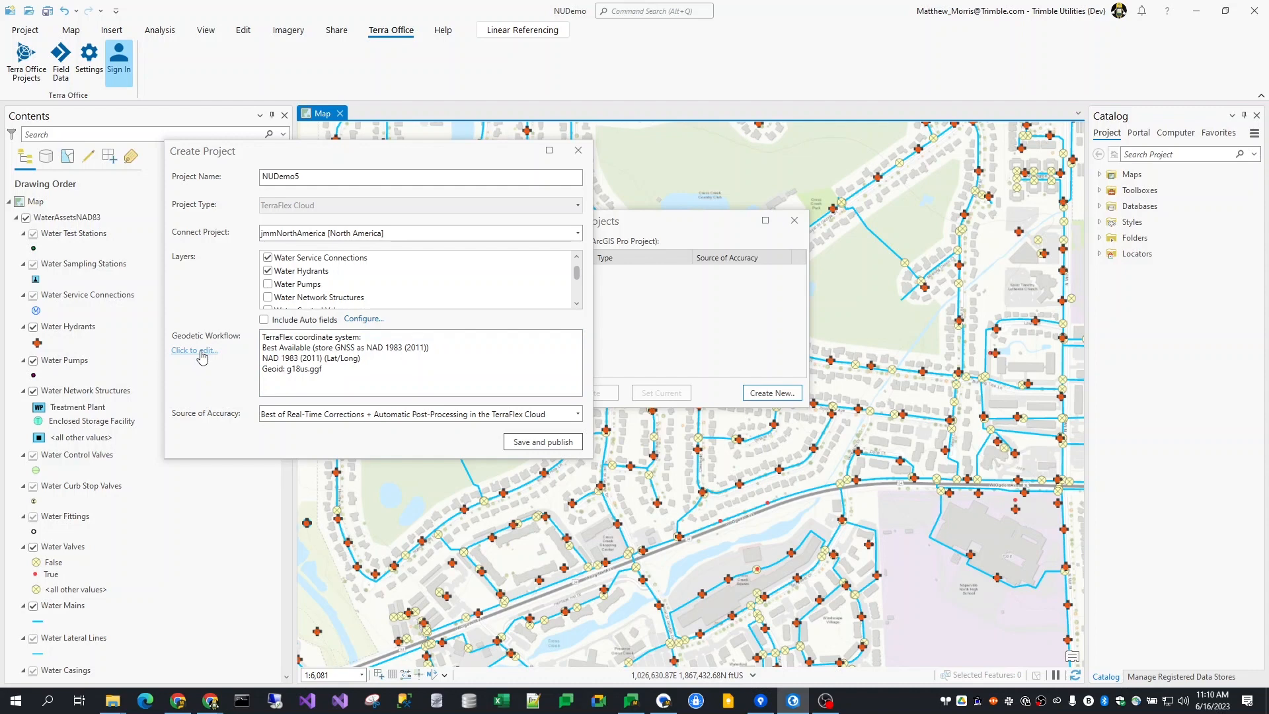
click(192, 350)
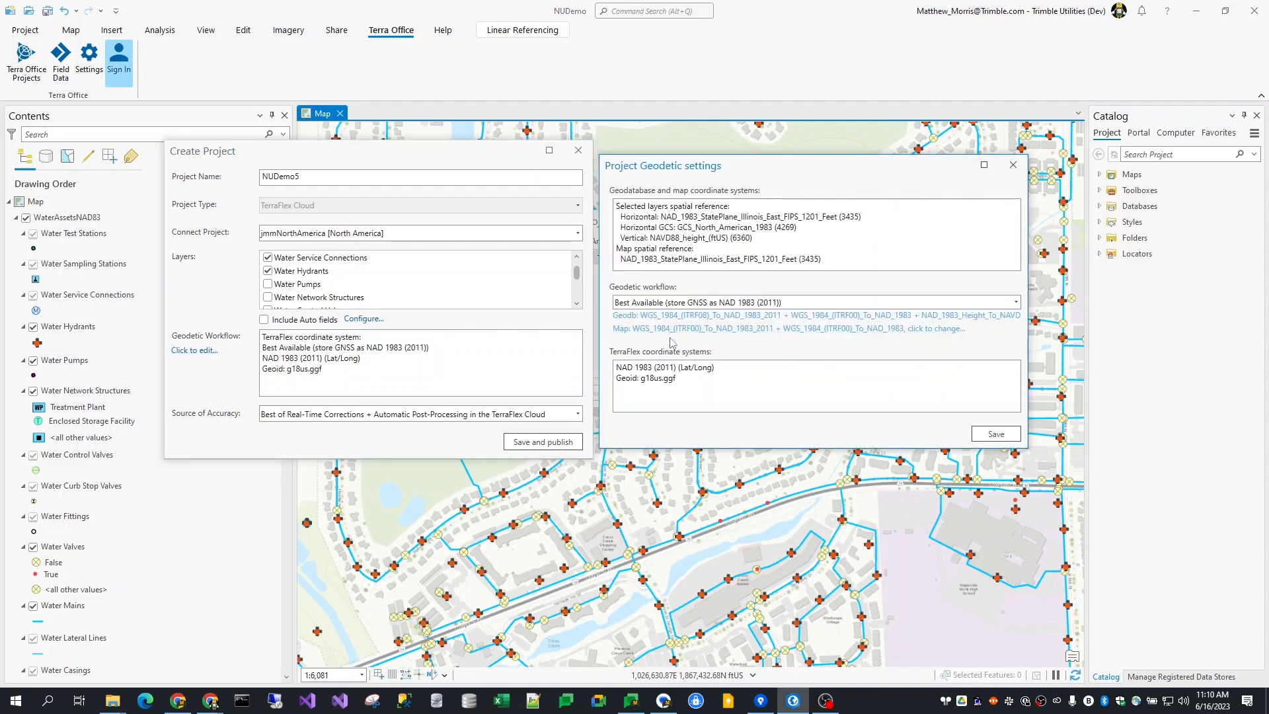
mouse_move(594, 220)
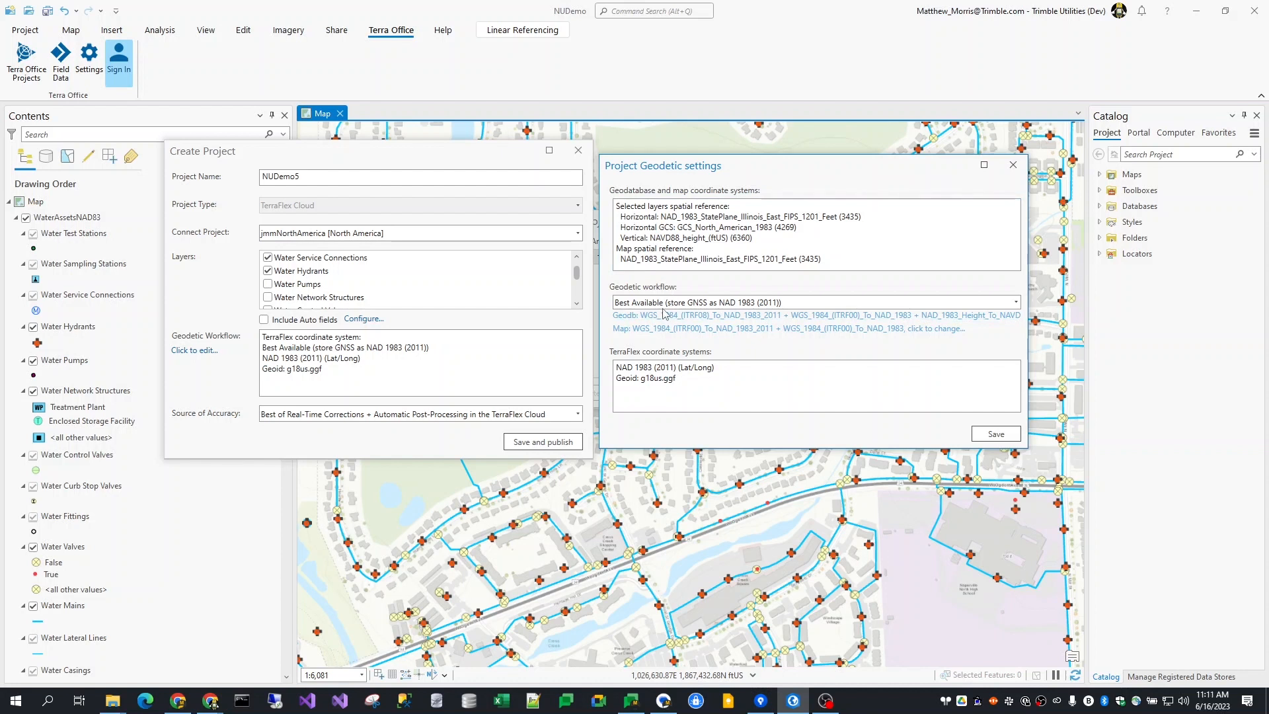
click(1013, 302)
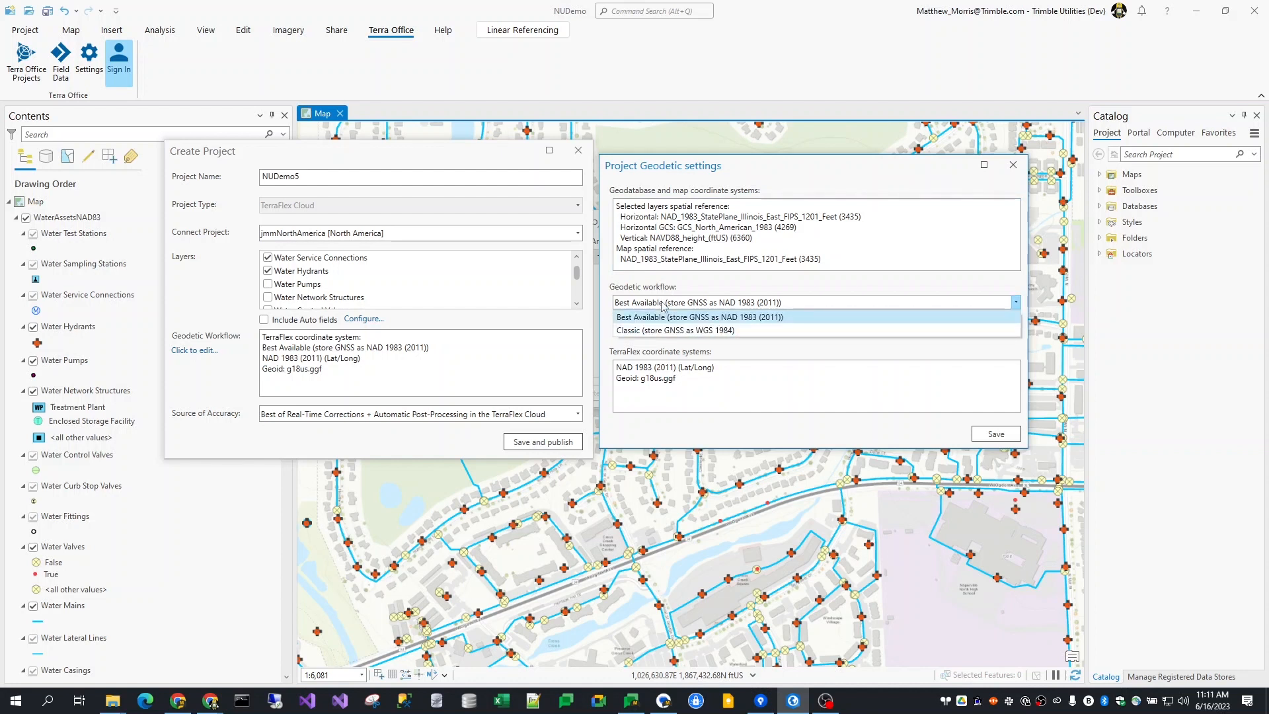
click(698, 316)
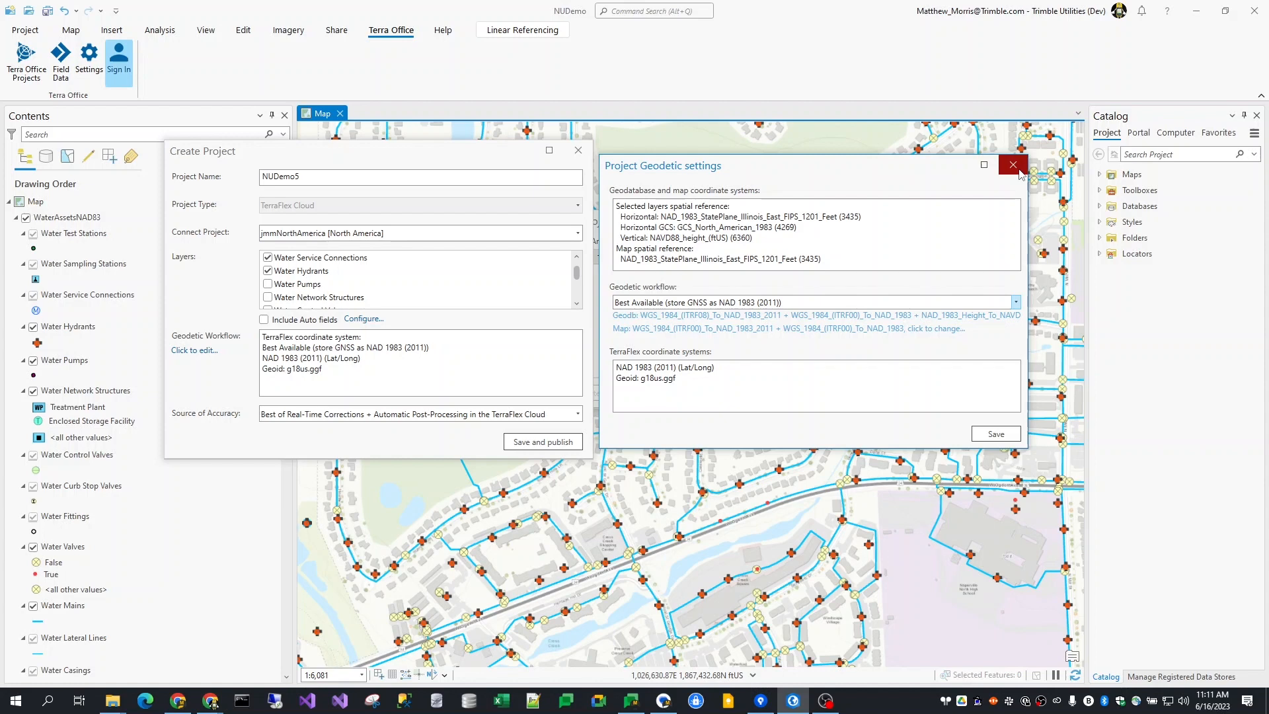
click(1012, 165)
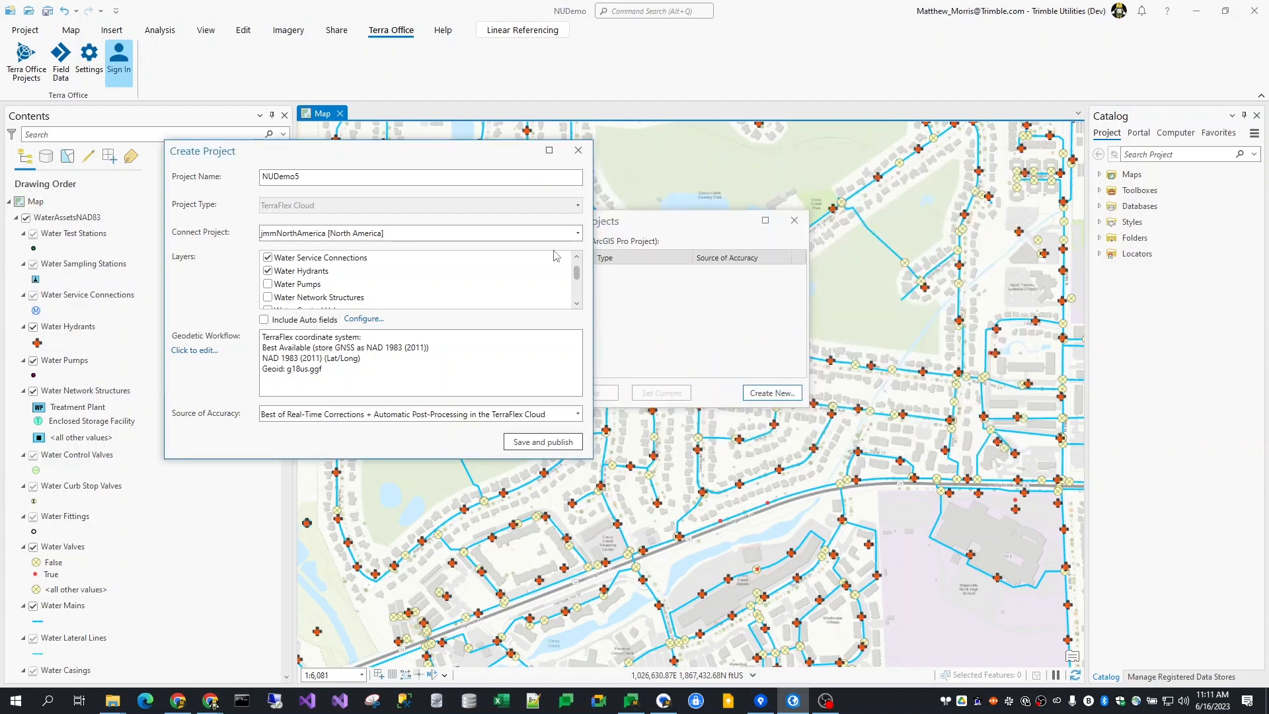
Step: Keep Best of Real-Time Corrections + Automatic Post-Processing as accuracy source and publish NUDemo5
click(576, 413)
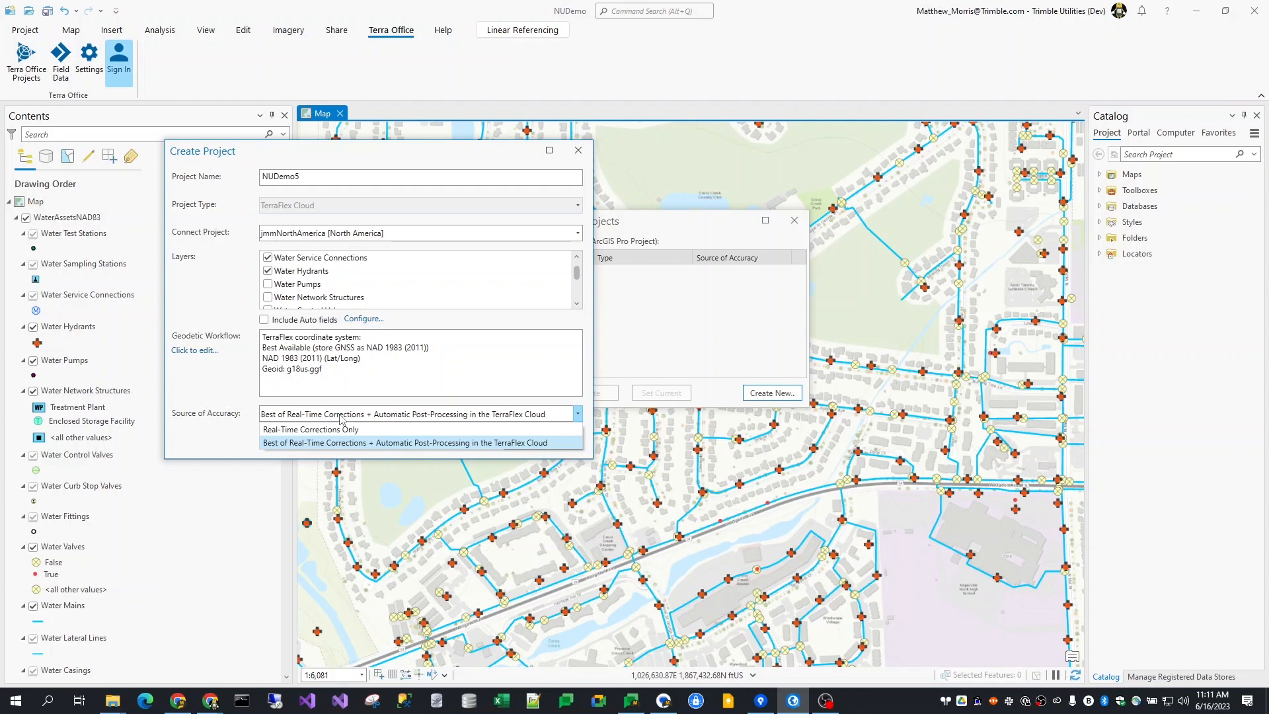
click(406, 443)
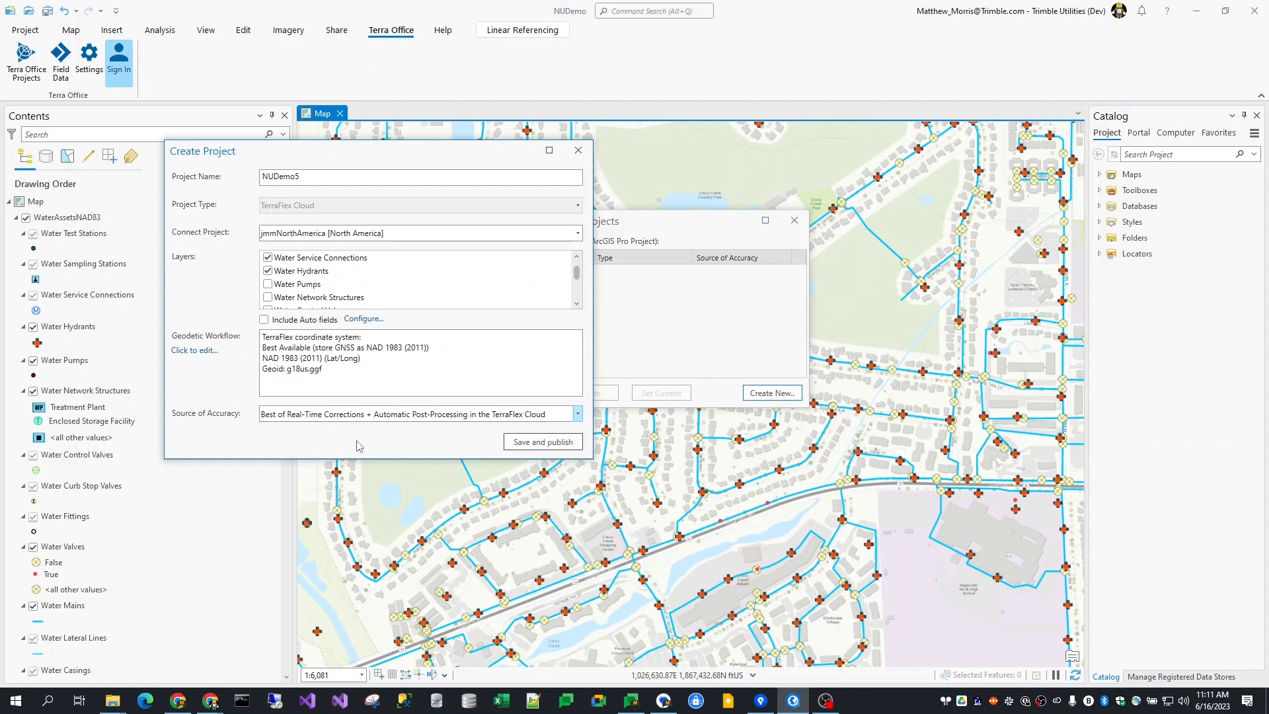
mouse_move(566, 415)
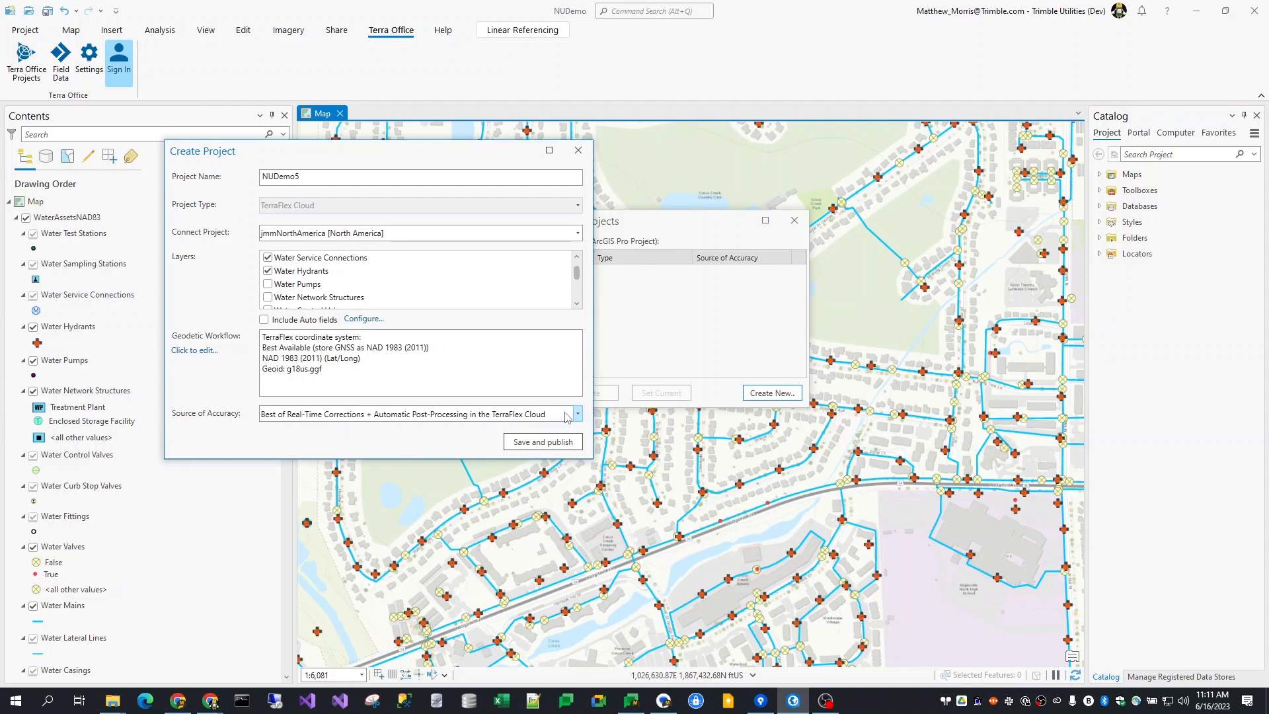
click(541, 442)
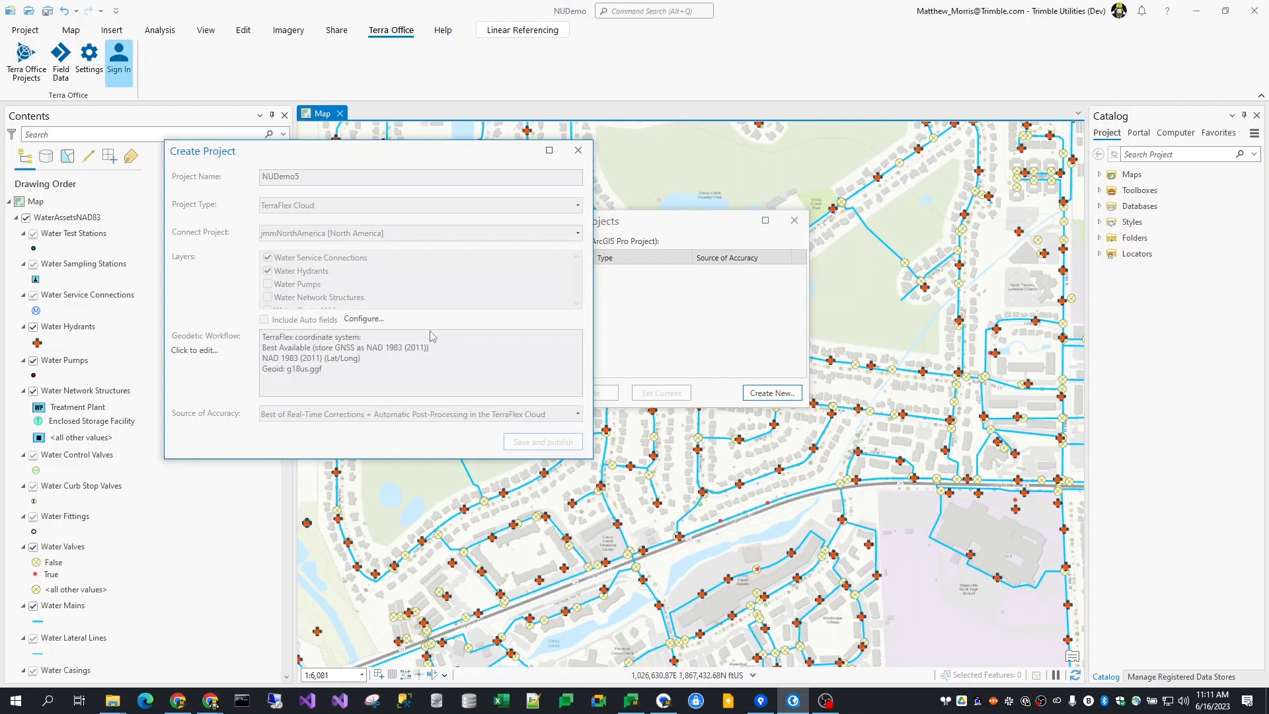
click(541, 442)
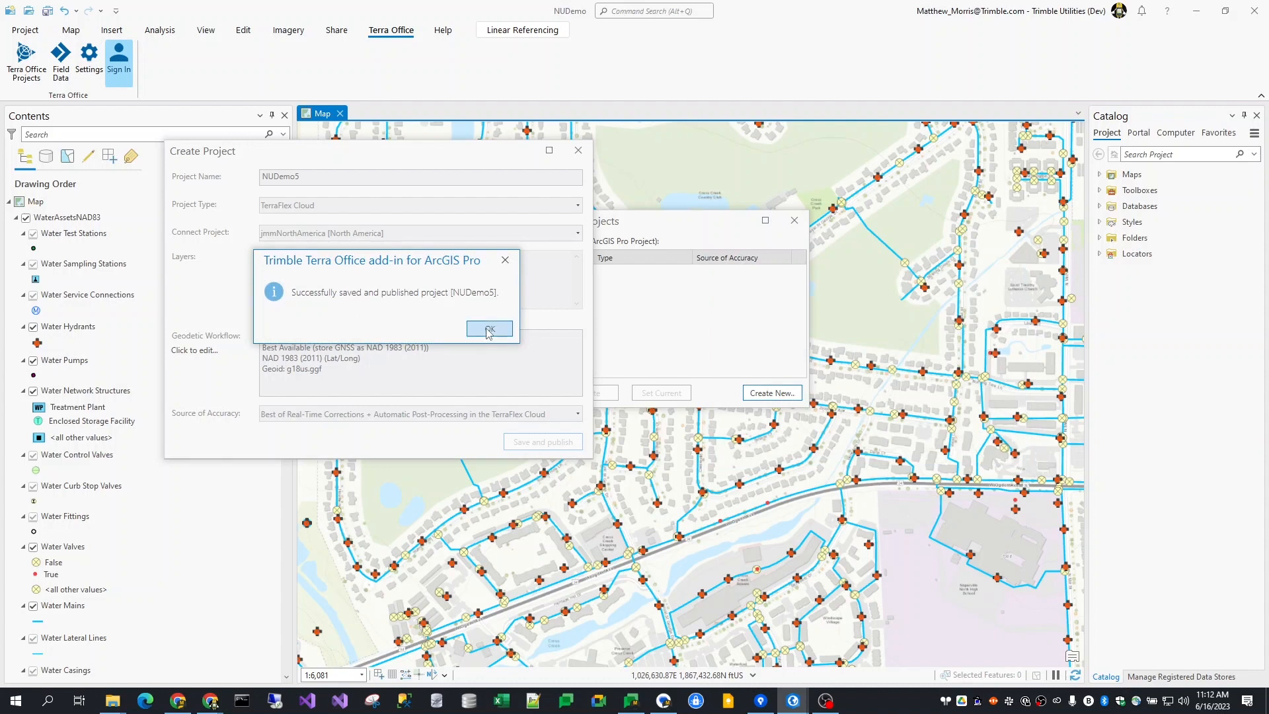
click(489, 329)
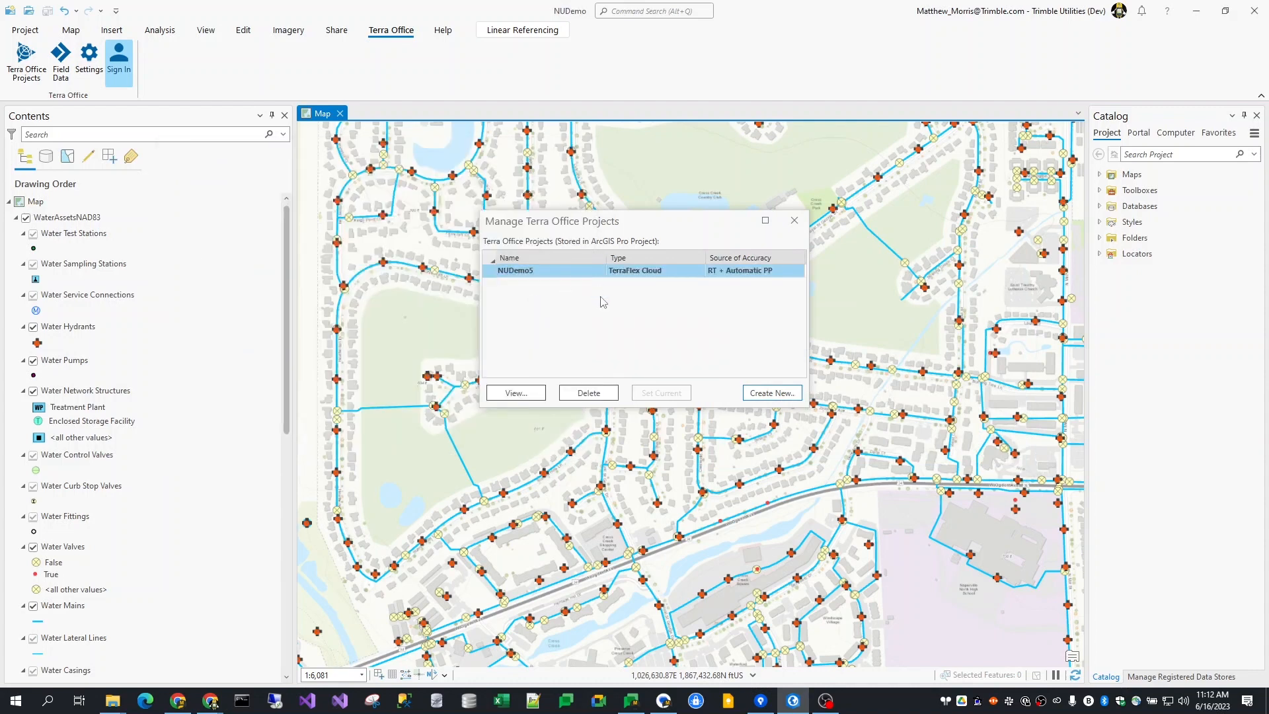
mouse_move(566, 235)
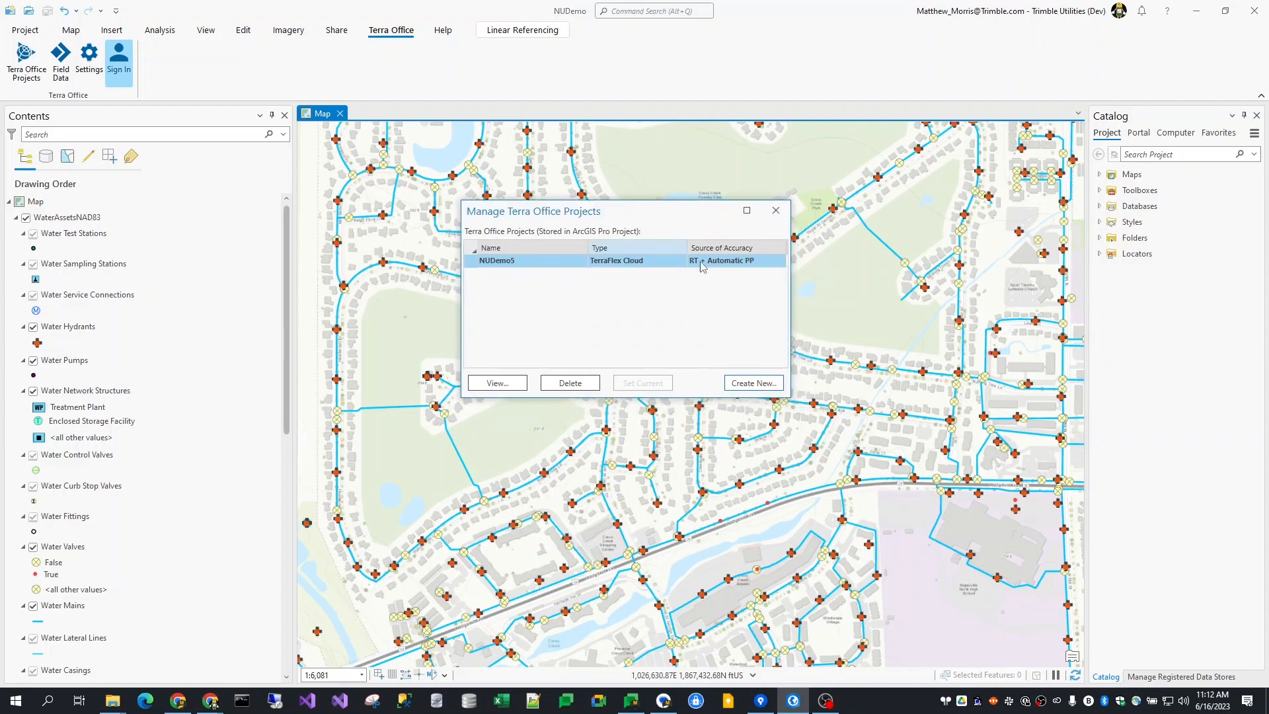
click(774, 210)
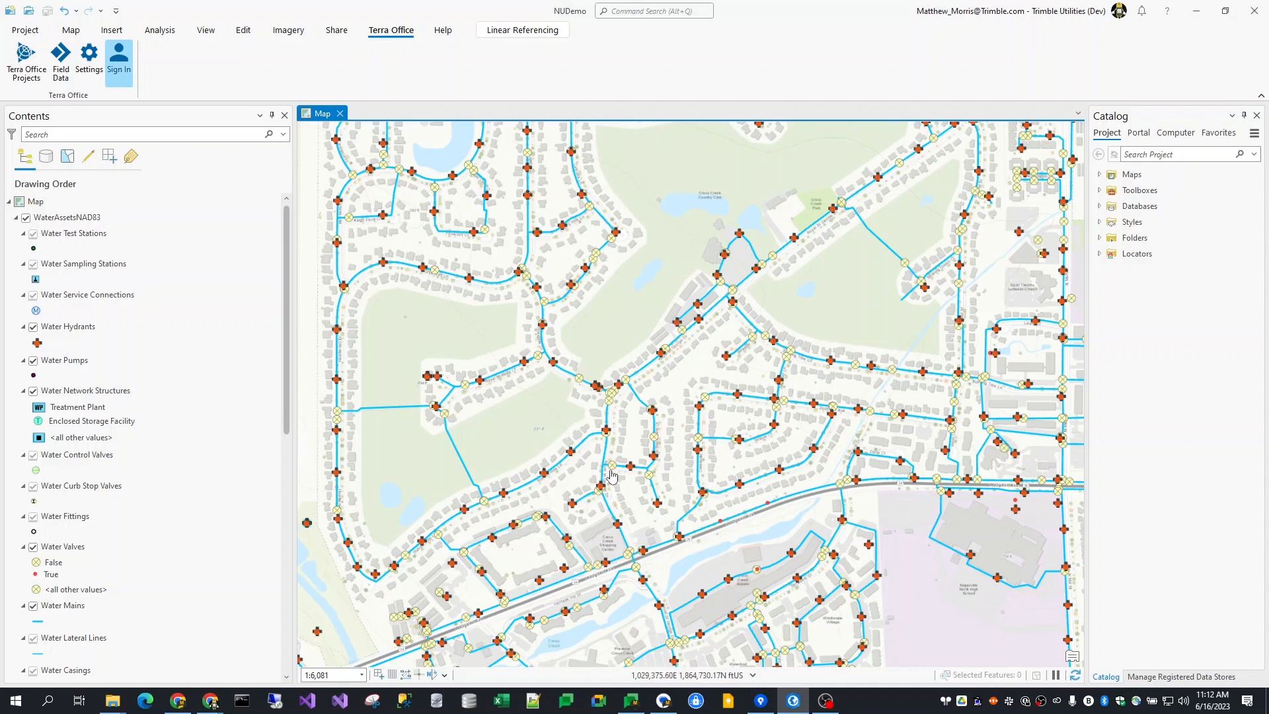
mouse_move(605, 471)
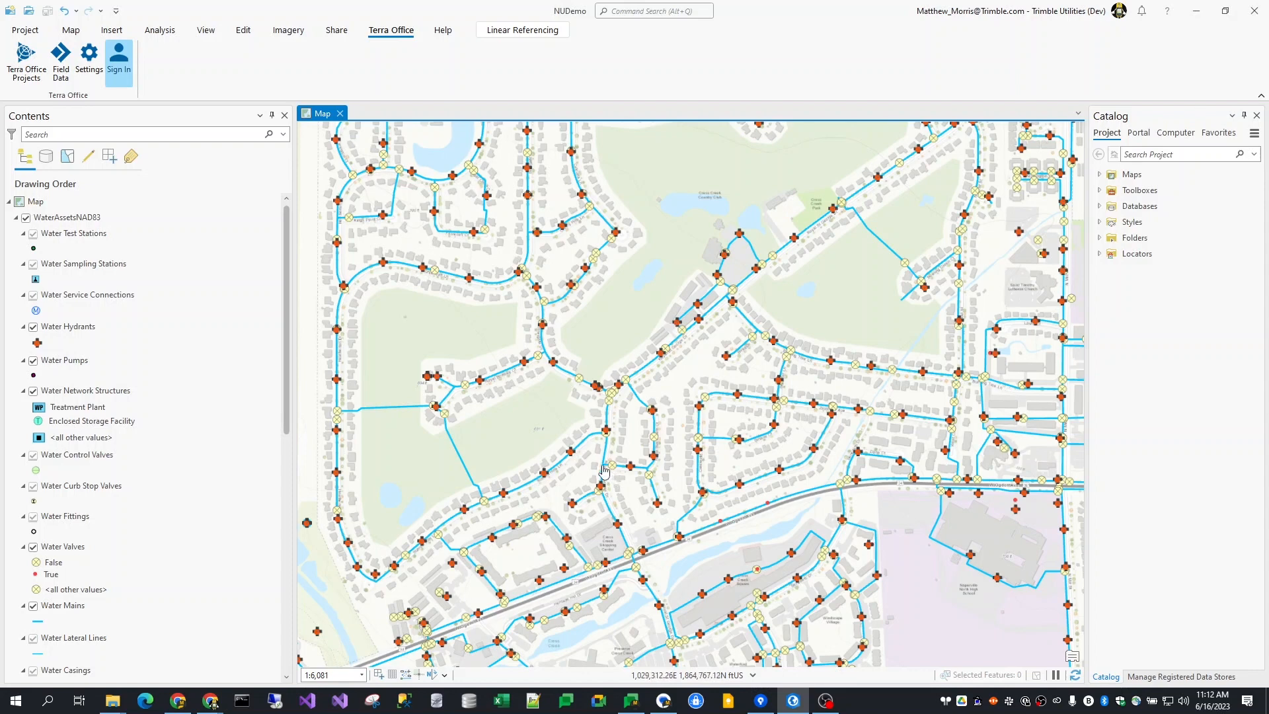
mouse_move(437, 354)
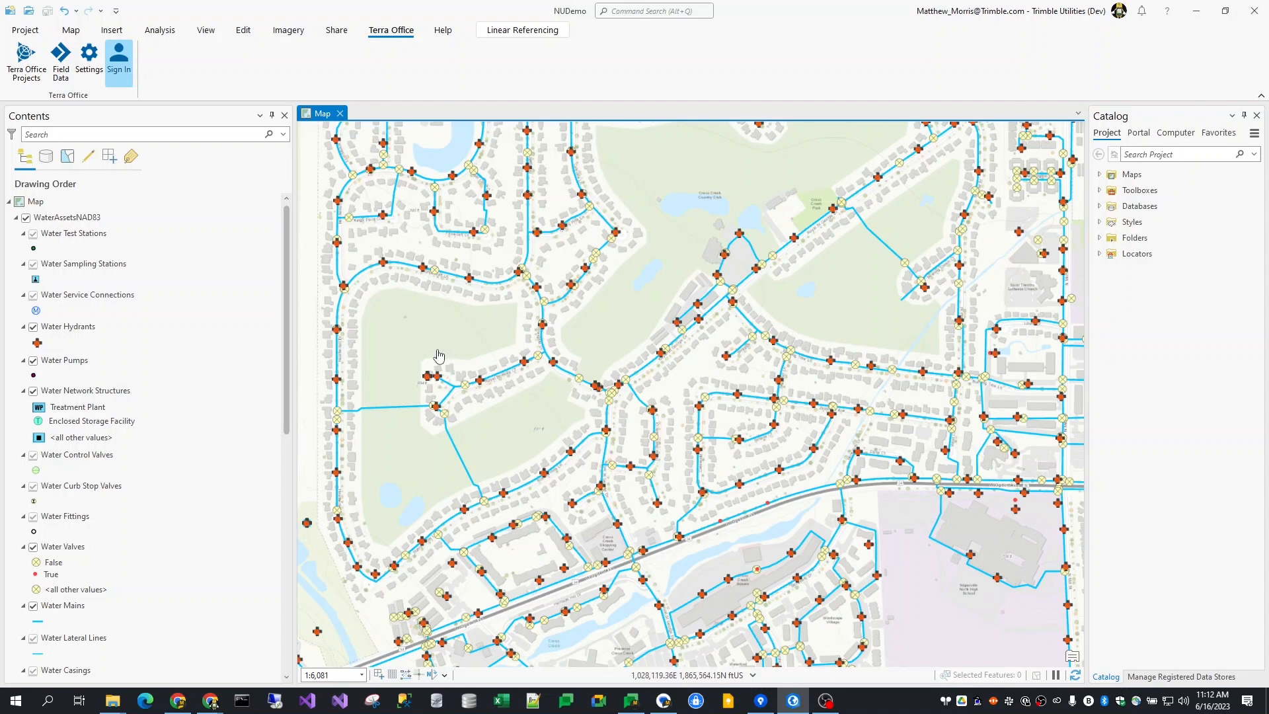
Step: Open the Field Data Manage Forms pane for NUDemo5
click(60, 61)
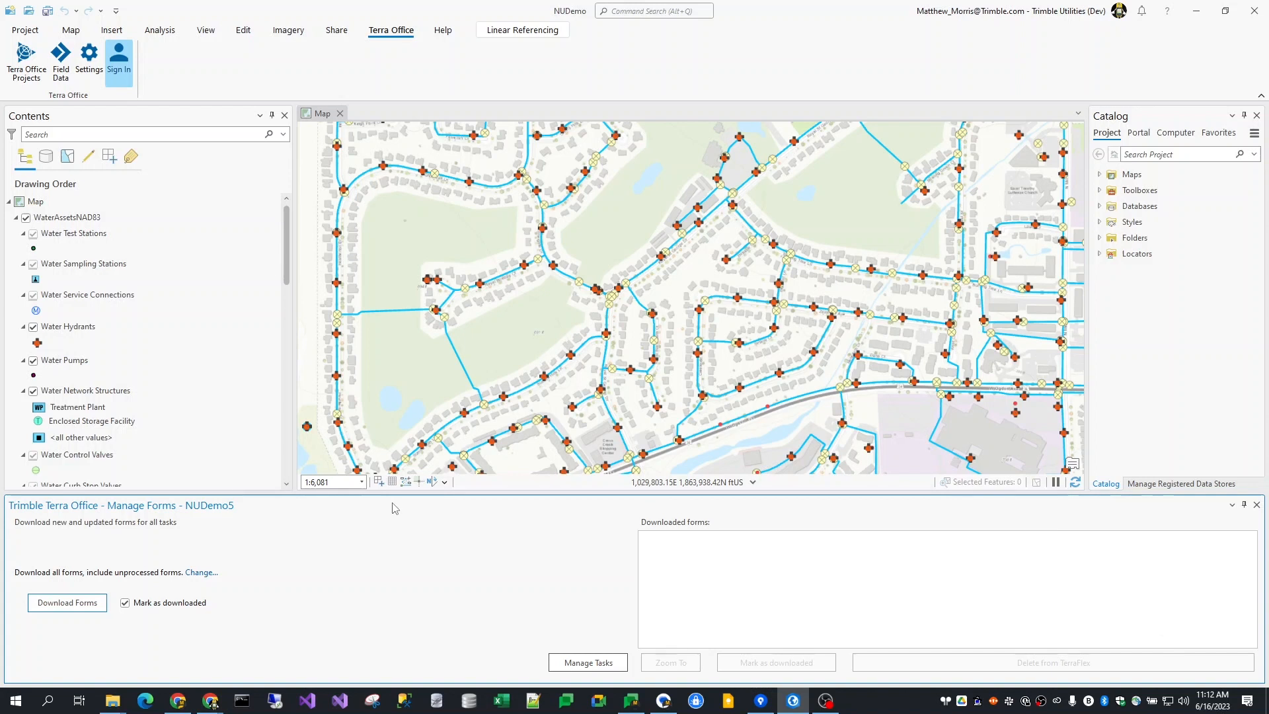
mouse_move(360, 501)
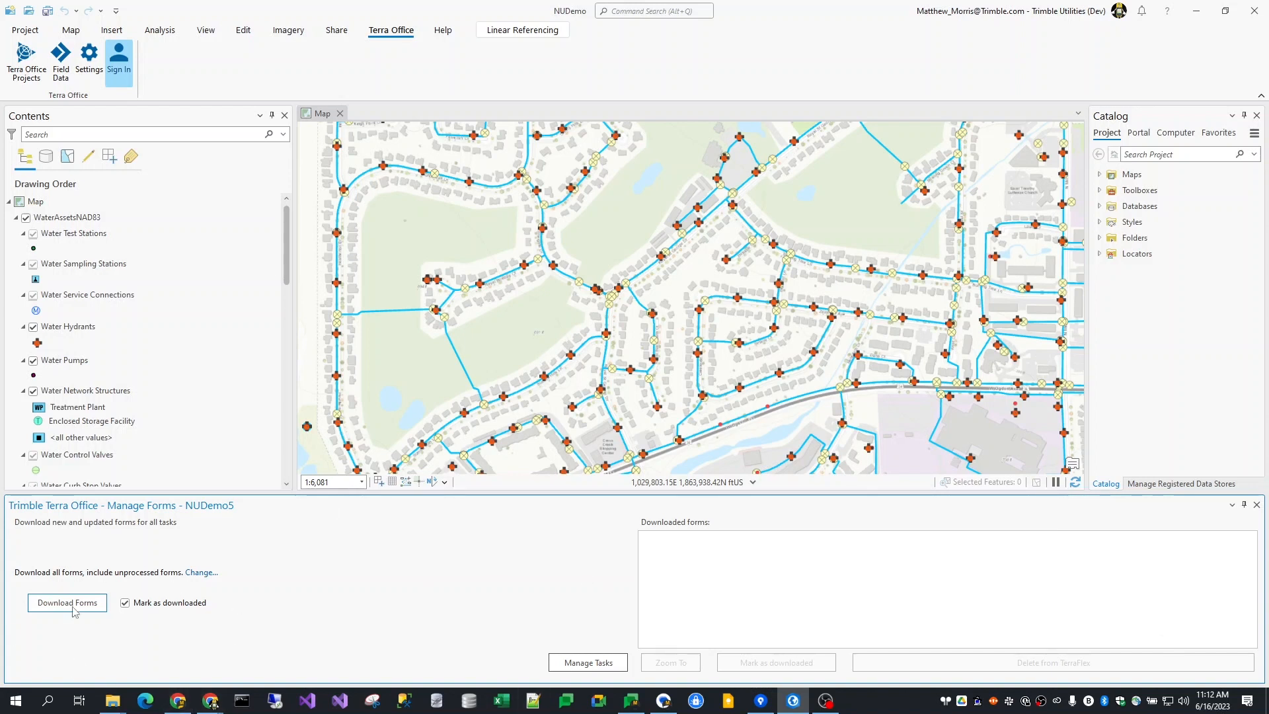
mouse_move(444, 579)
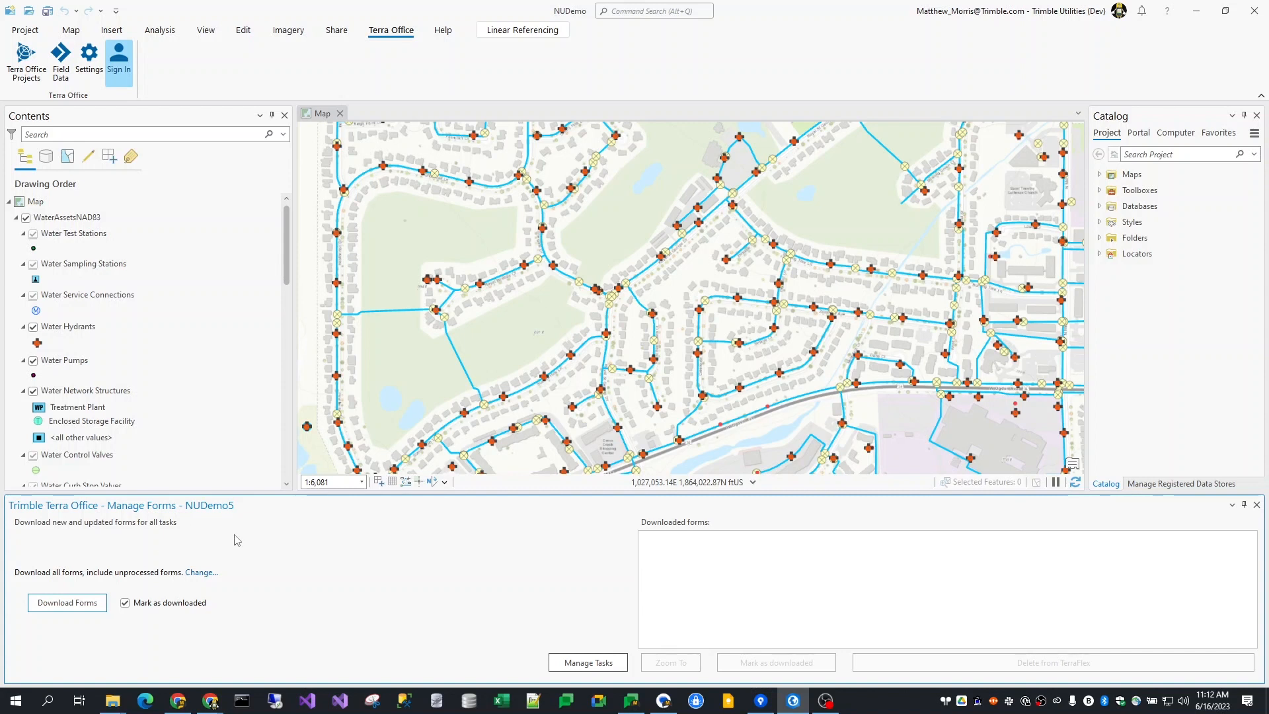
mouse_move(109, 540)
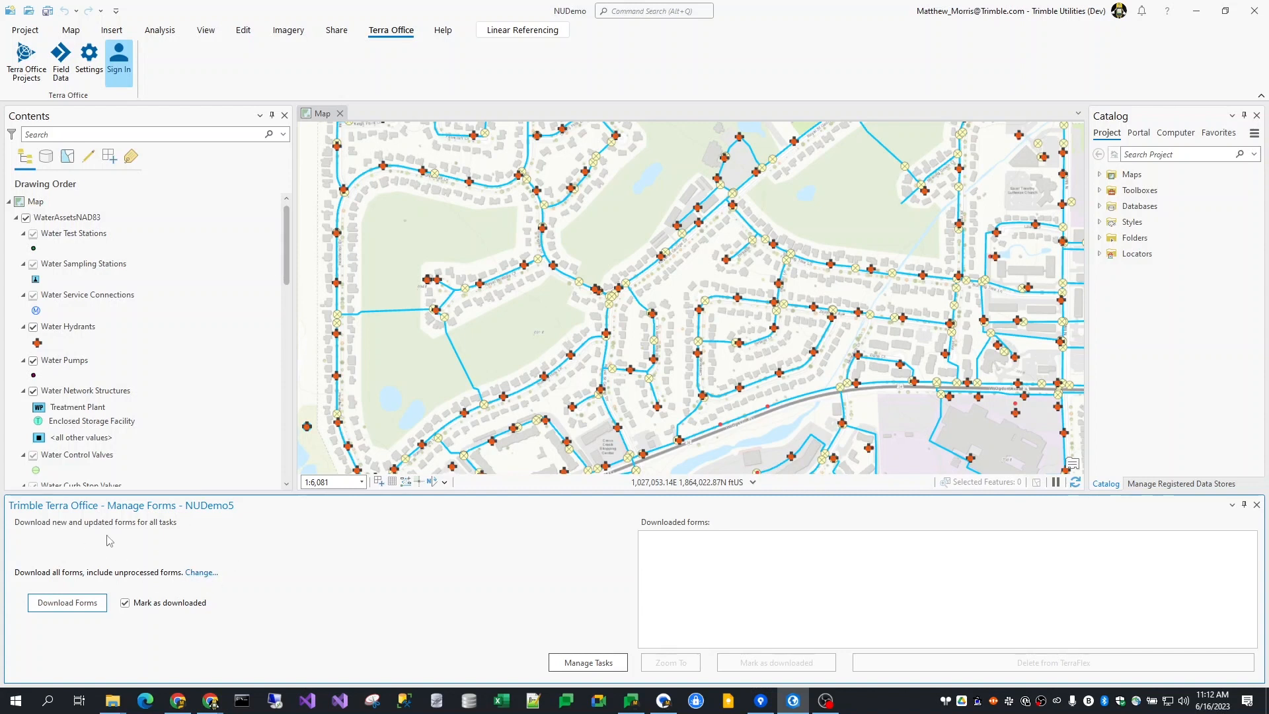
mouse_move(208, 562)
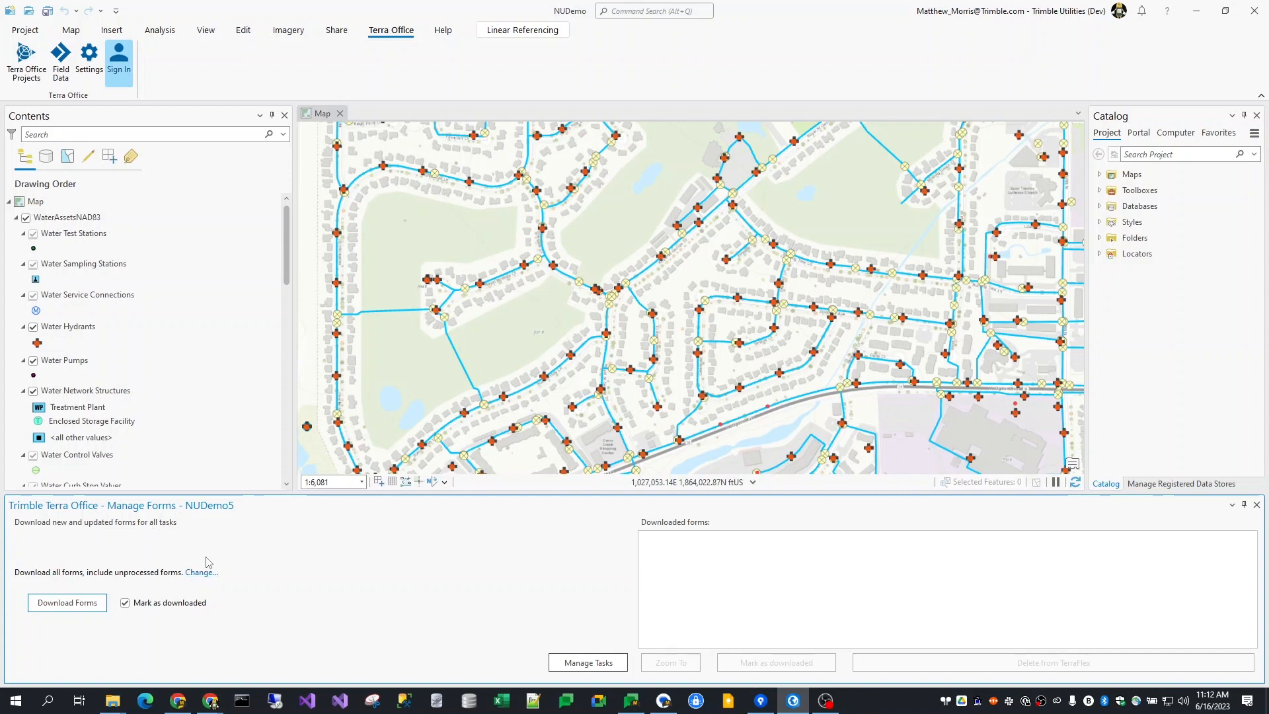
mouse_move(199, 570)
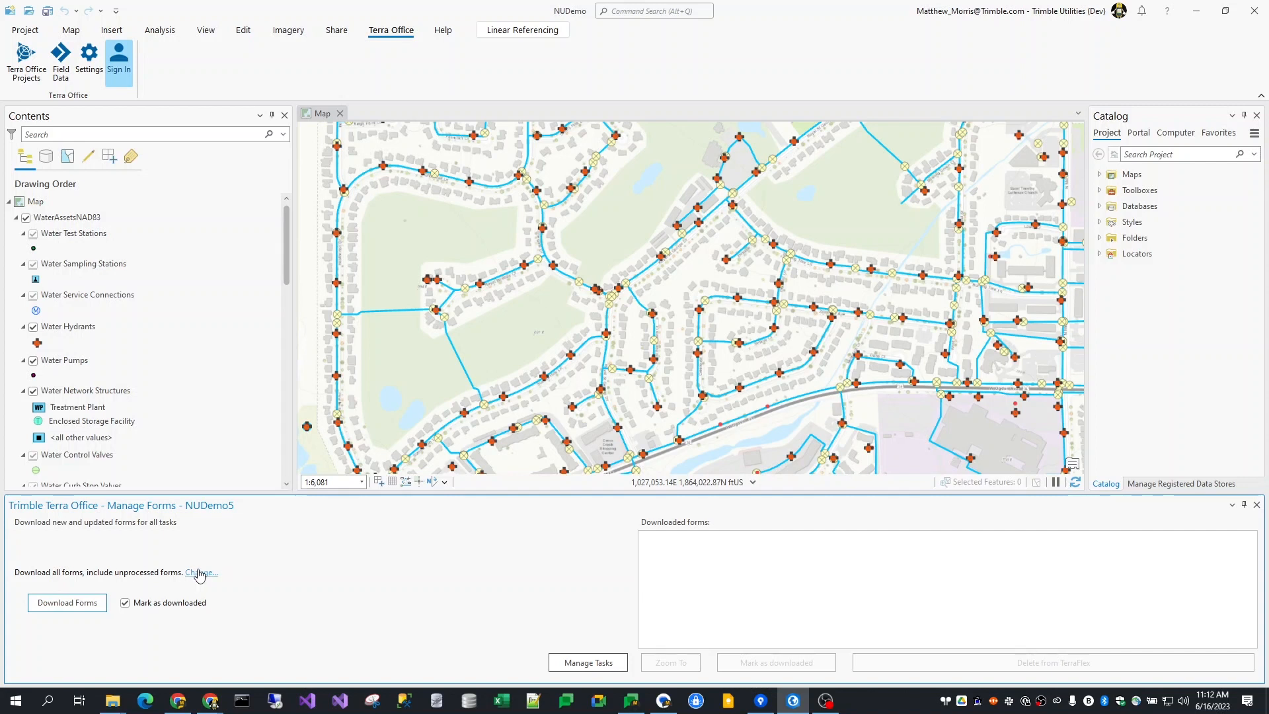
click(200, 573)
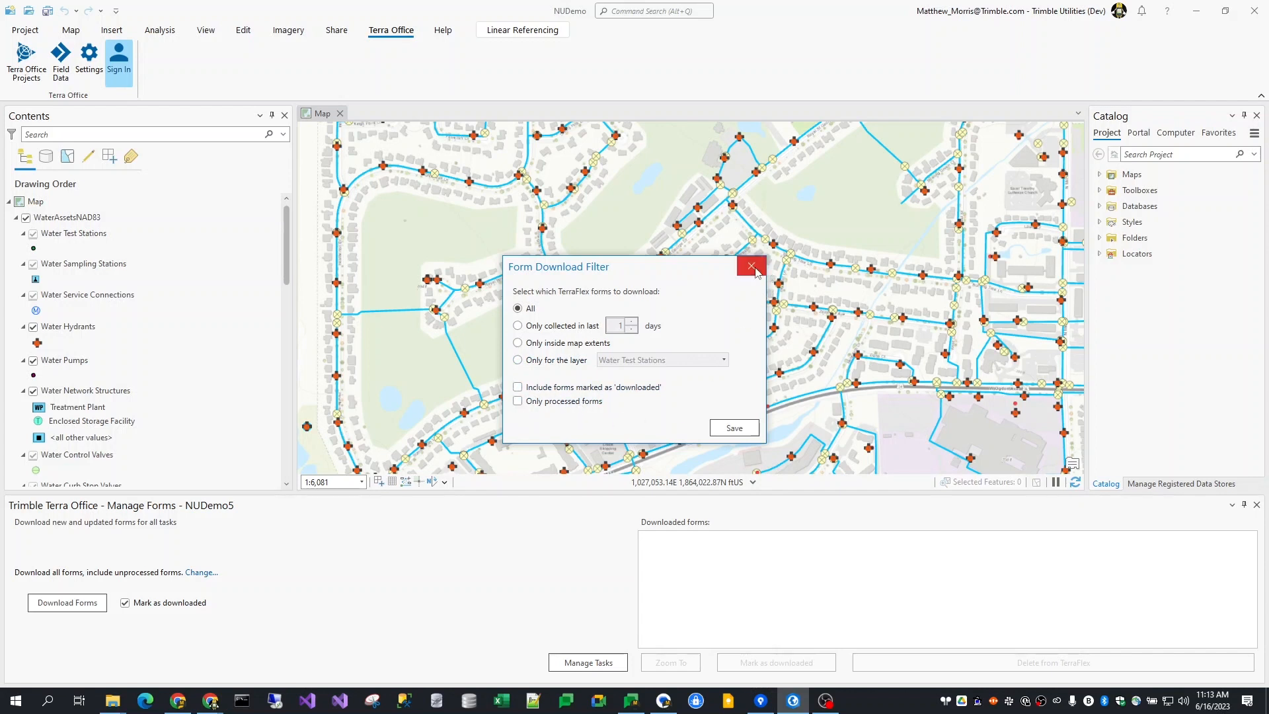
click(749, 267)
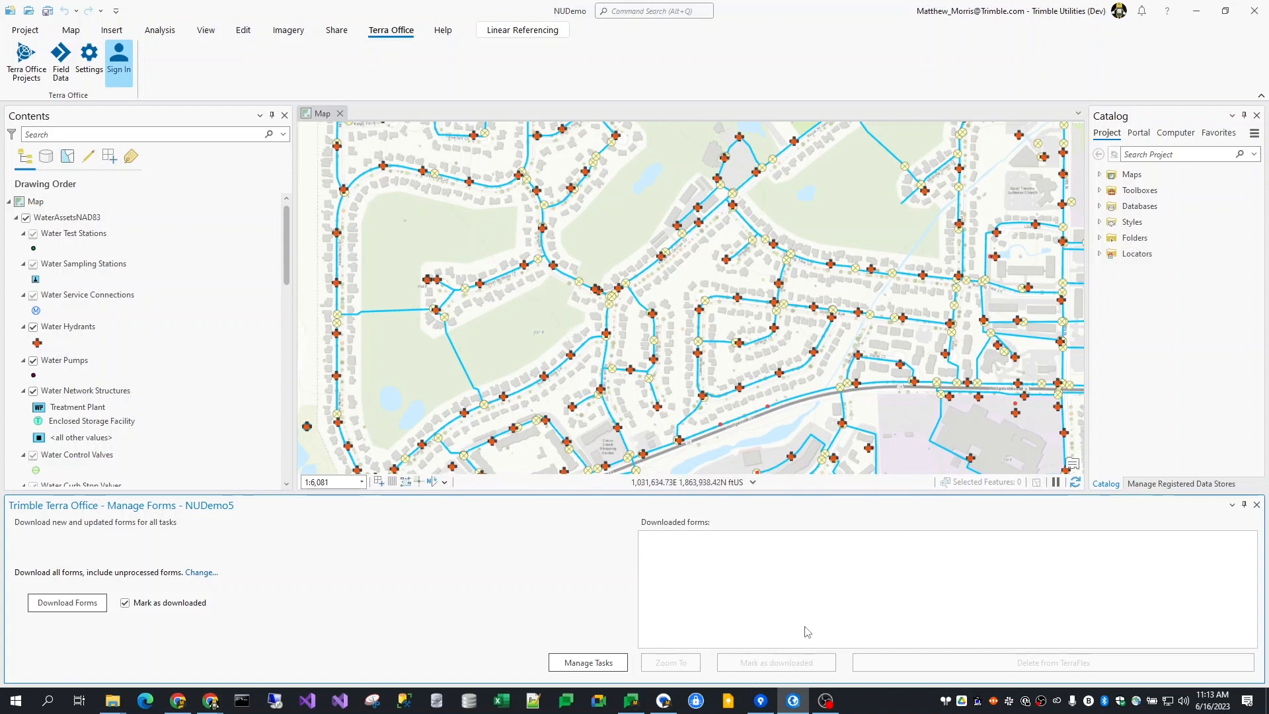
mouse_move(675, 660)
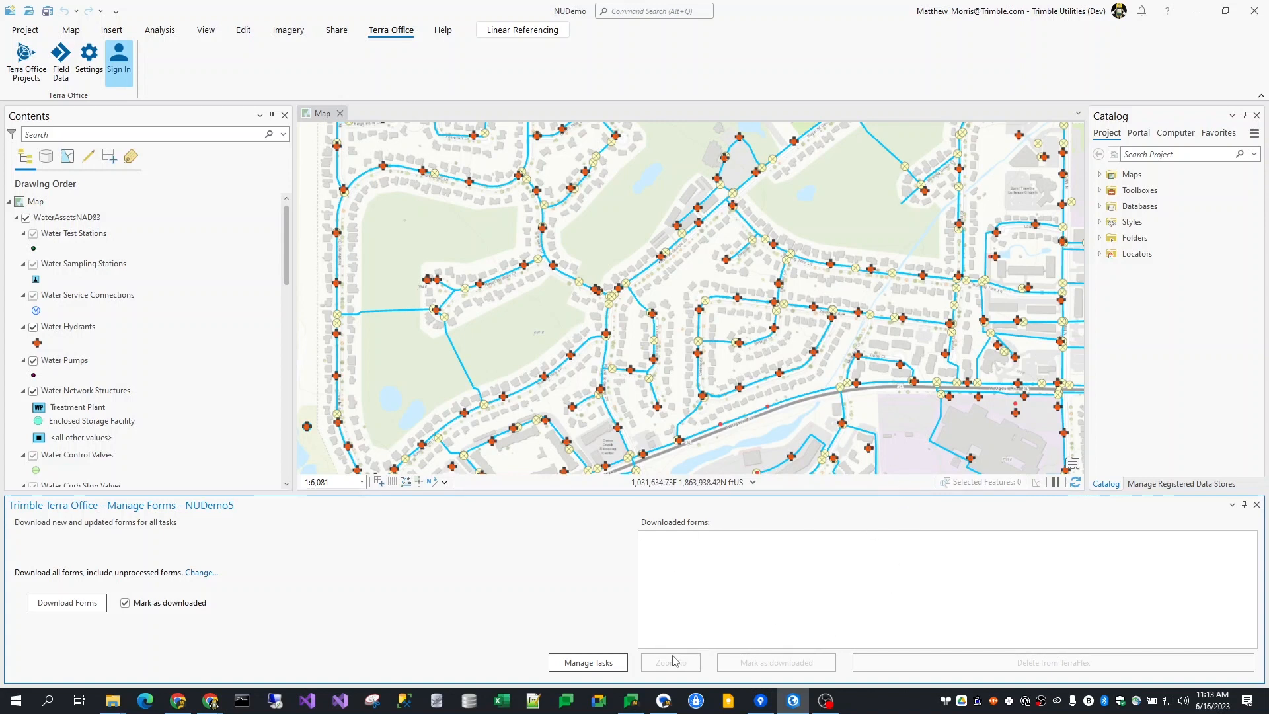
mouse_move(786, 633)
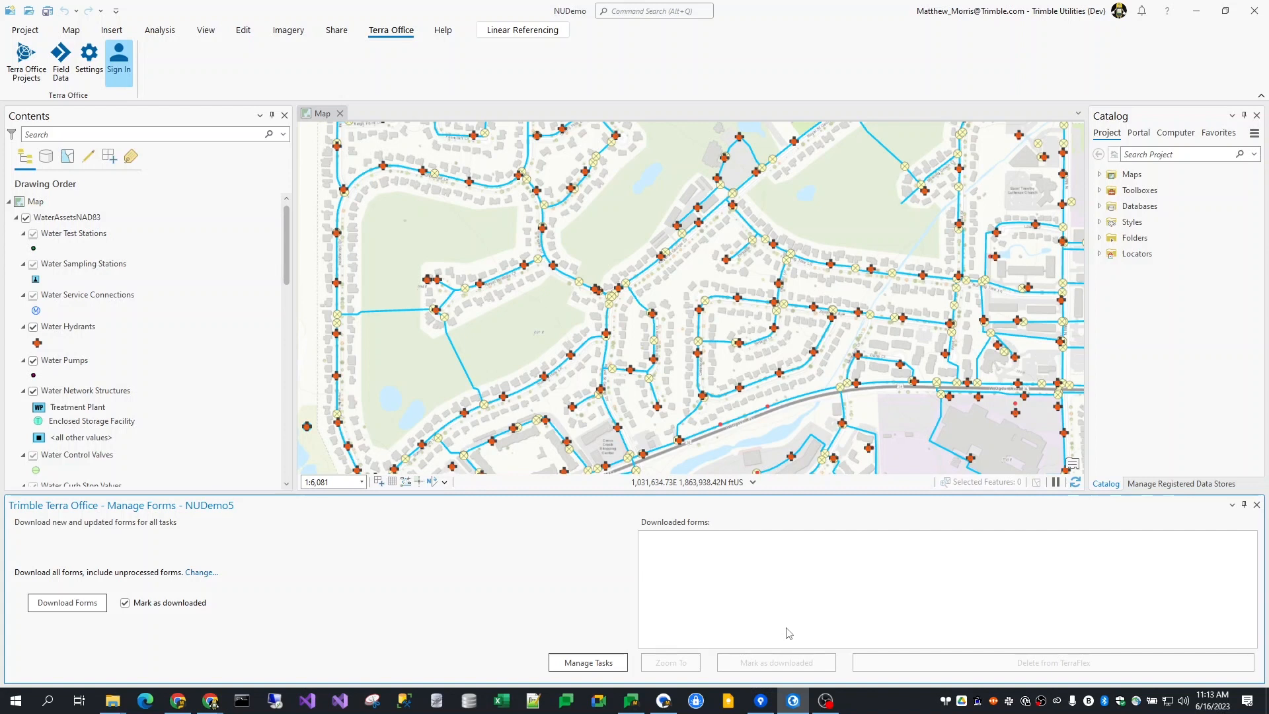
mouse_move(791, 672)
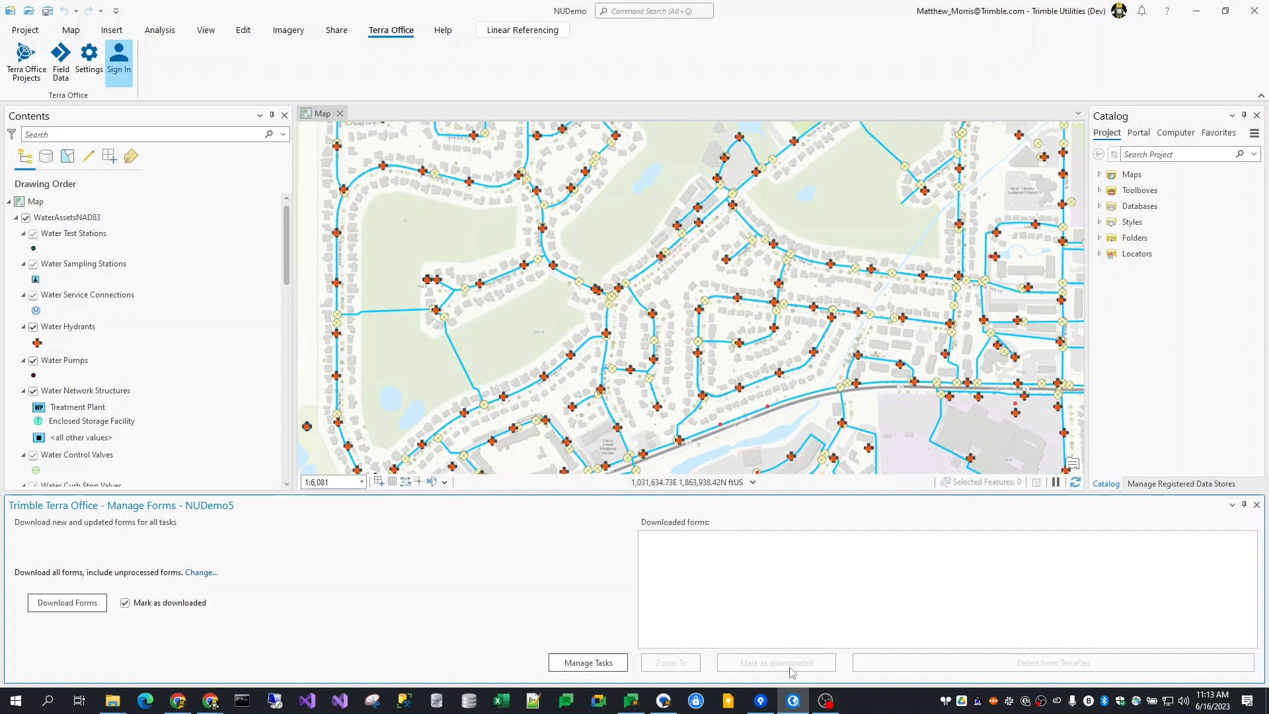
mouse_move(261, 613)
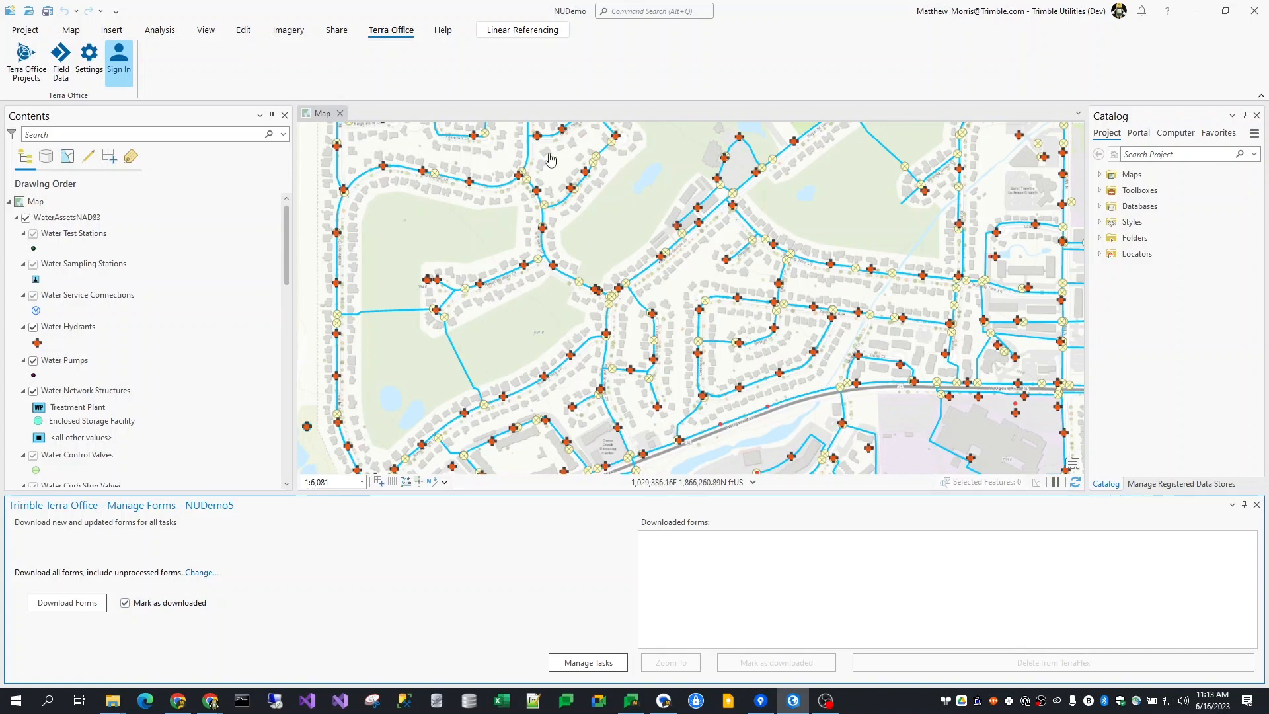
mouse_move(647, 270)
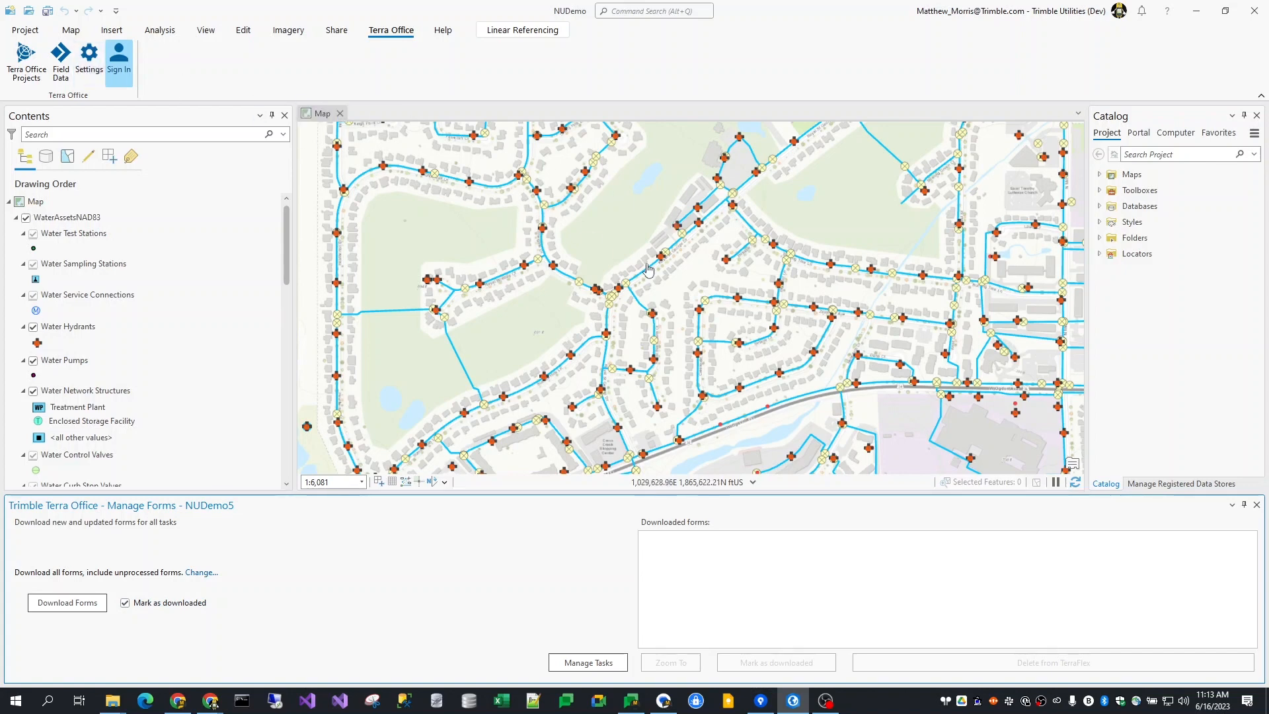
Step: Select 23 water network features on the map and open the NUDemo5 Manage Tasks pane
click(70, 30)
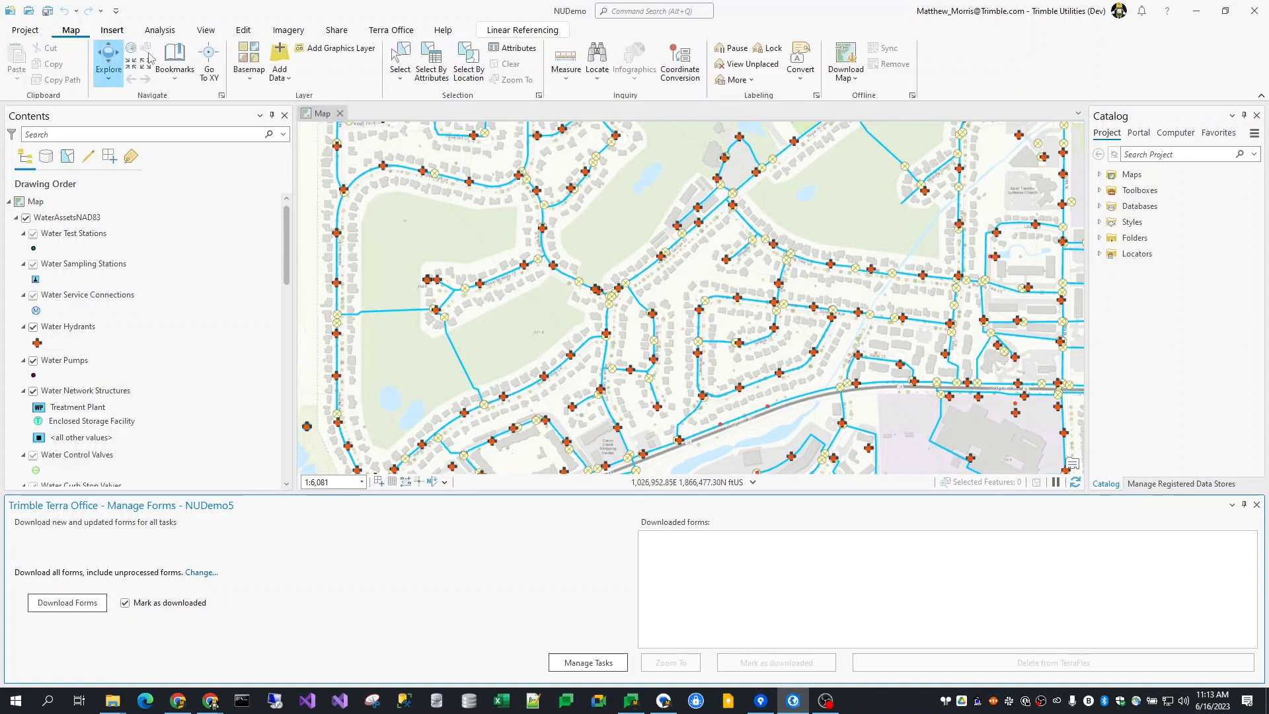
click(399, 60)
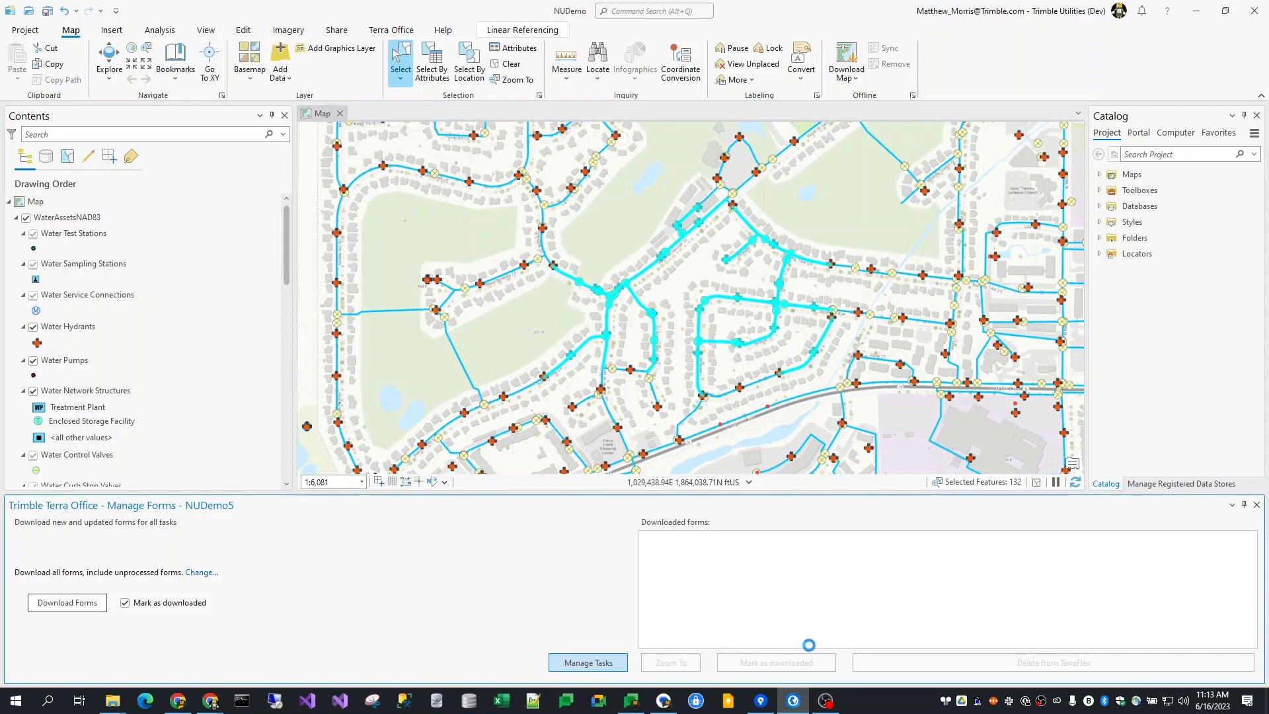
click(588, 662)
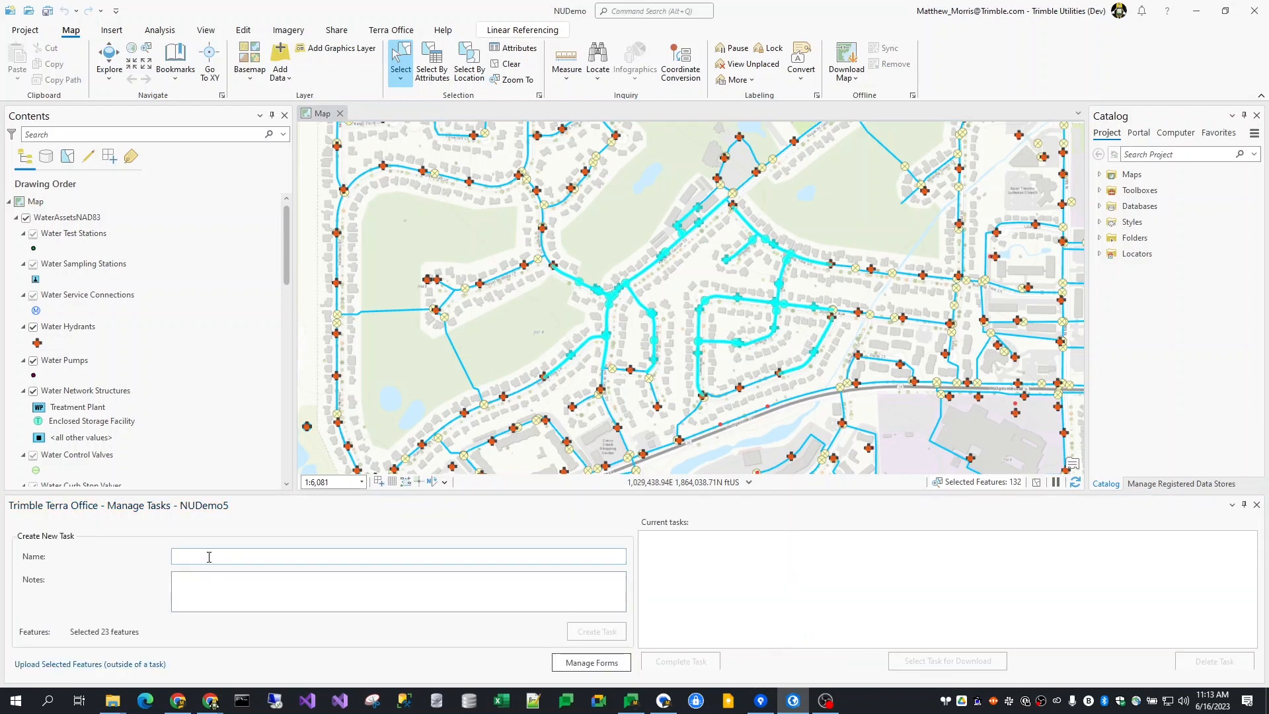
Step: Create a task named 'Daily Inspection' for the 23 selected features
click(397, 556)
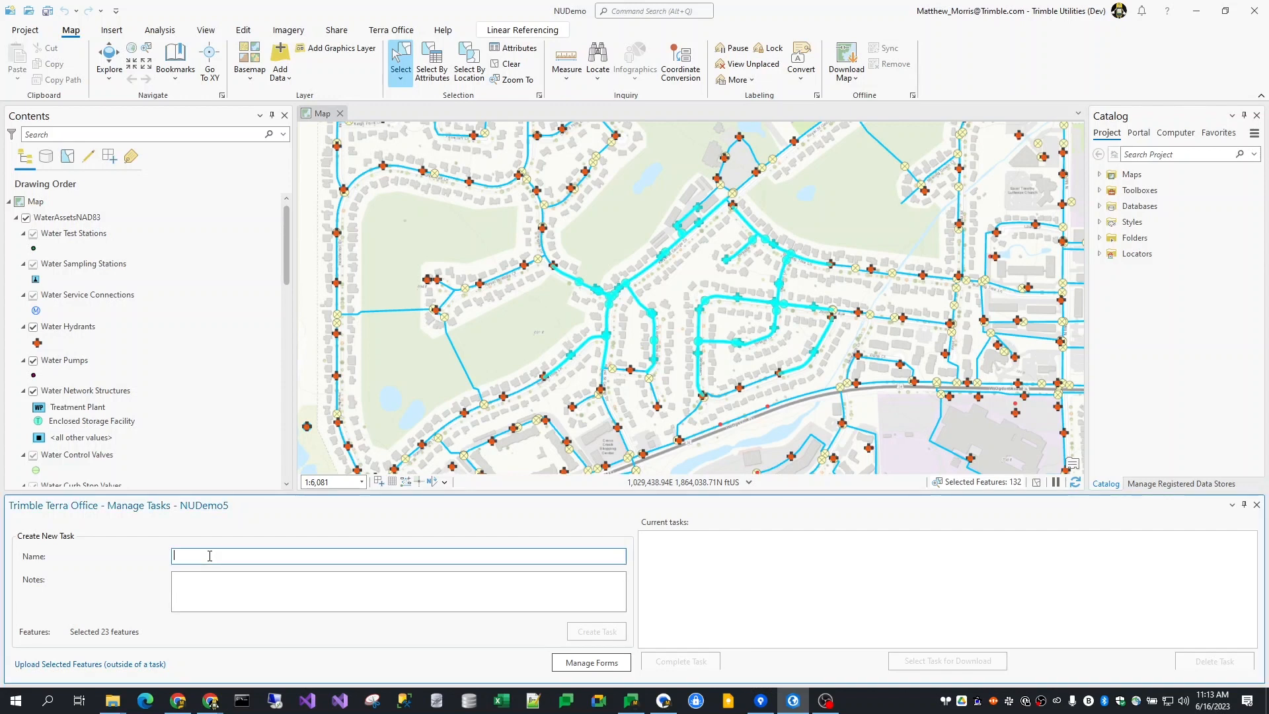
text(Daily)
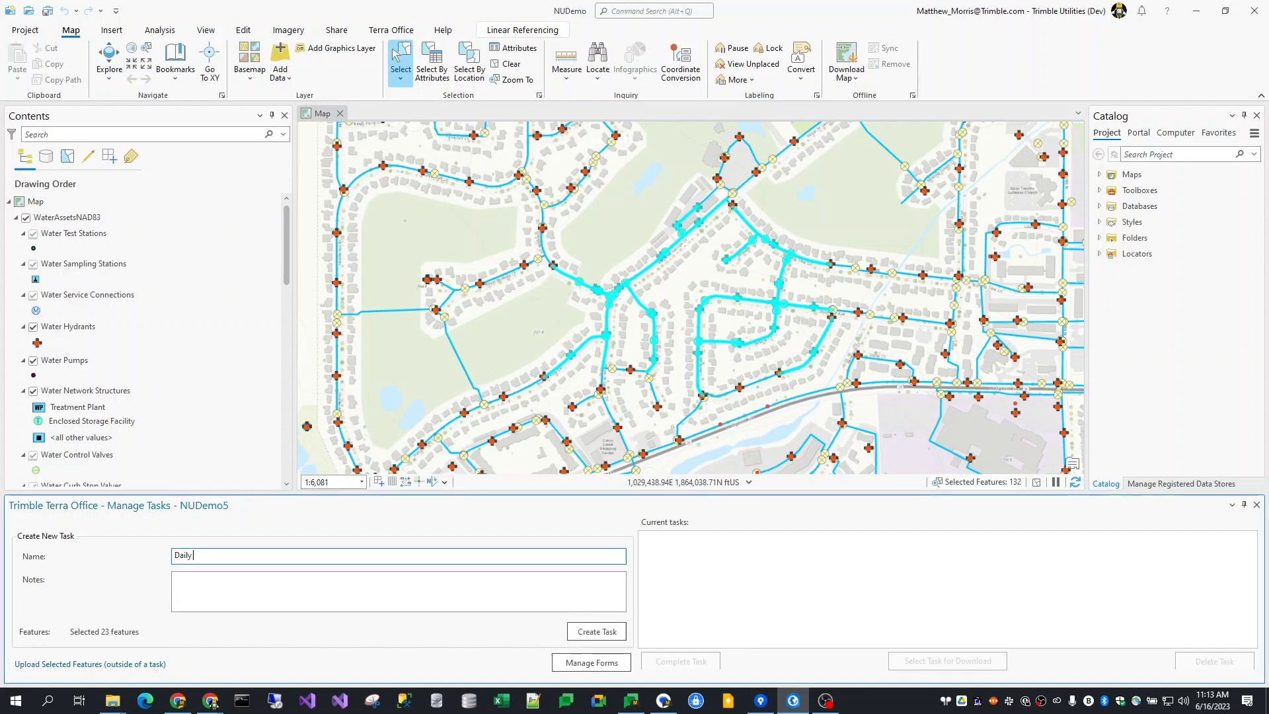
text(Inspection)
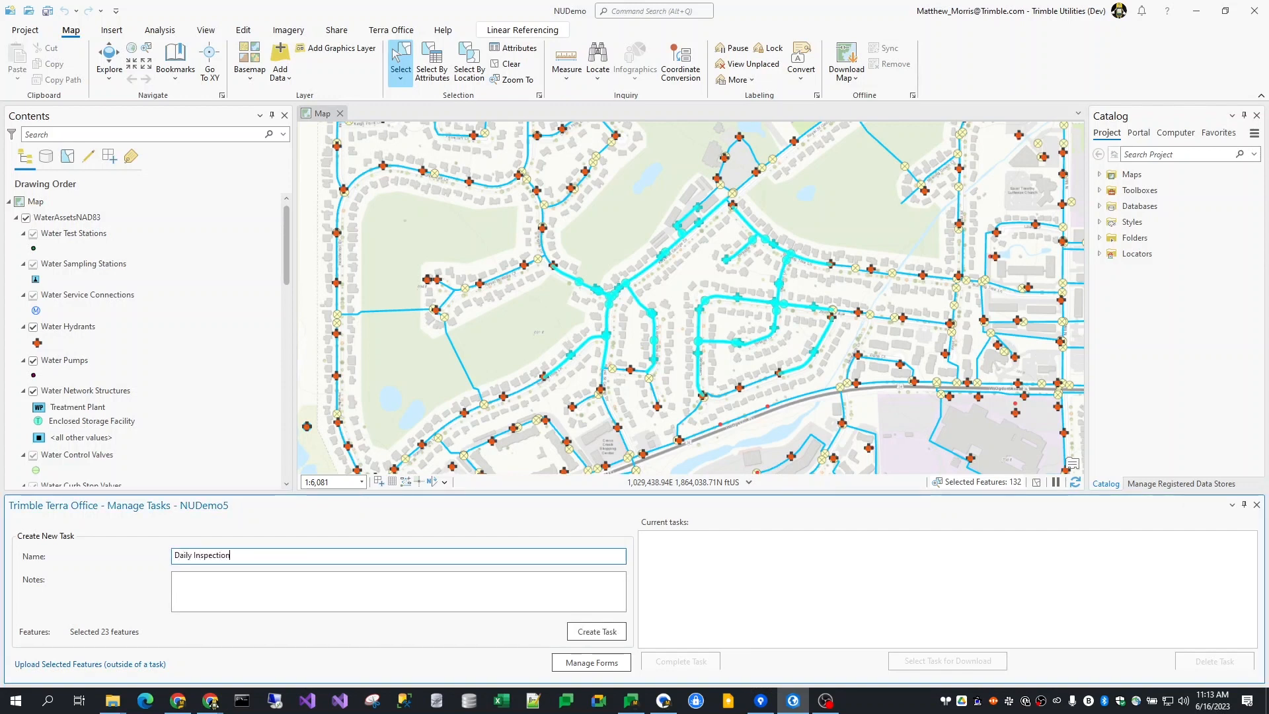
click(397, 590)
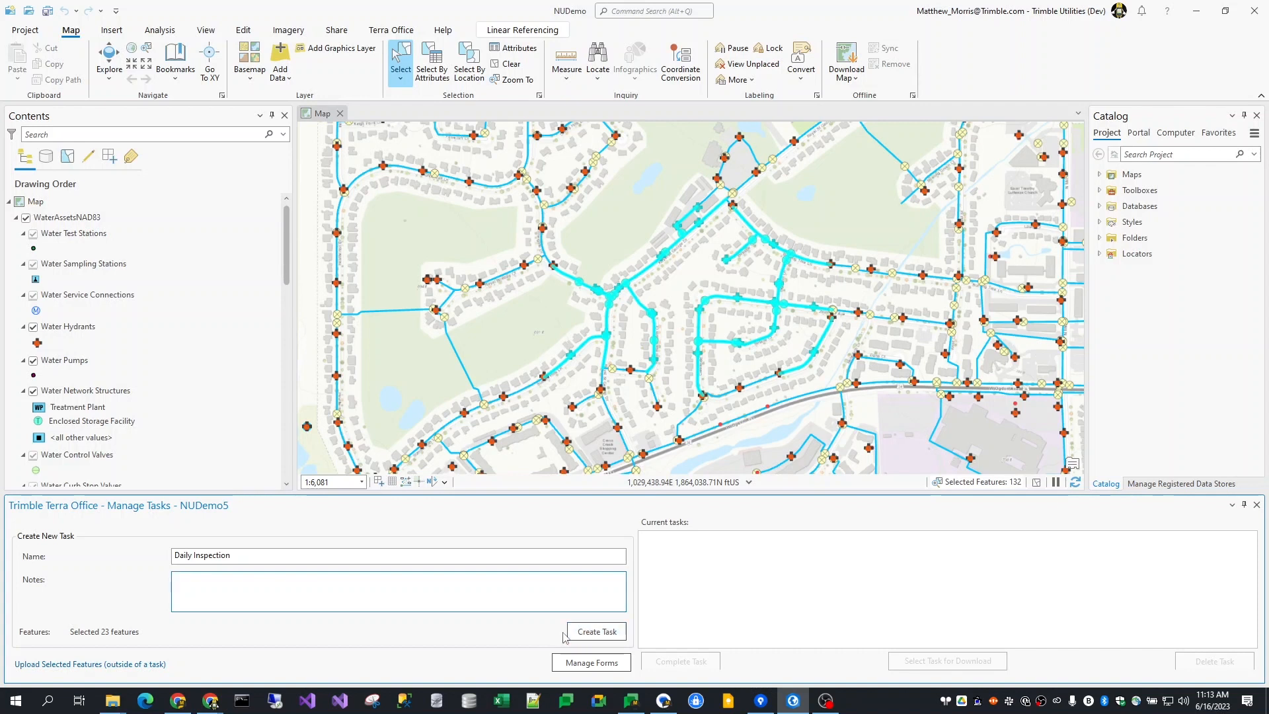
click(592, 662)
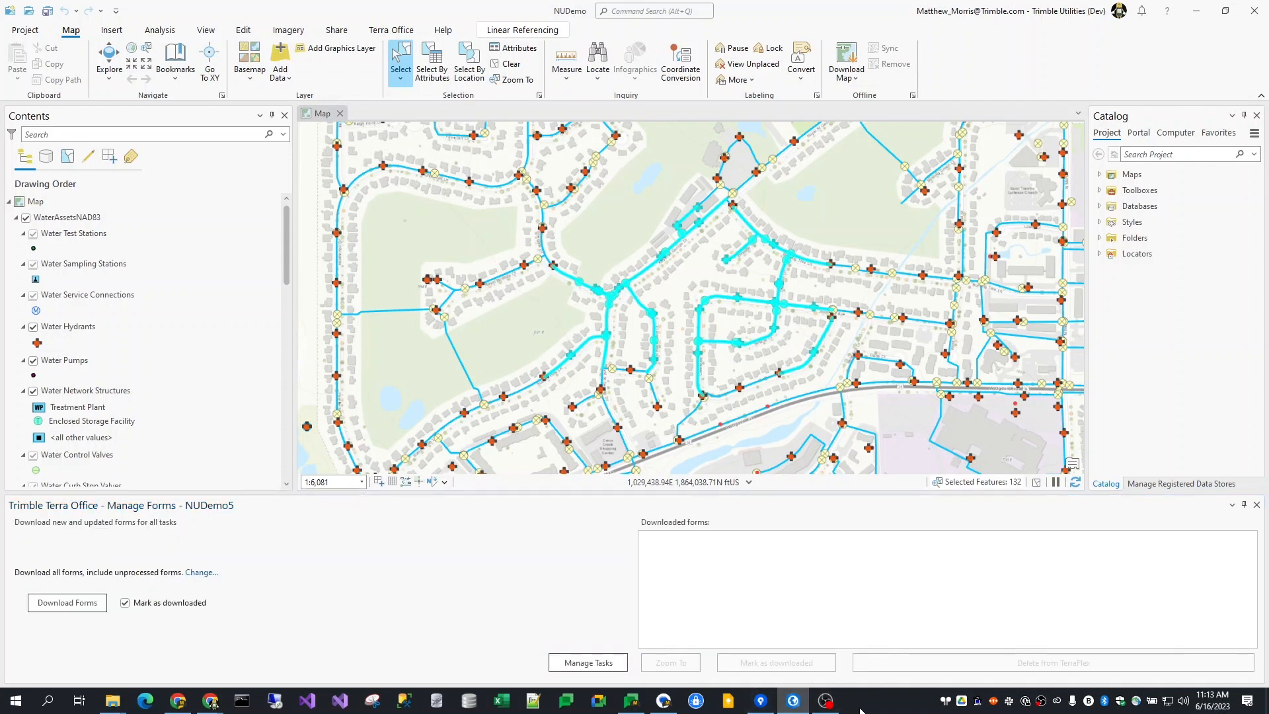